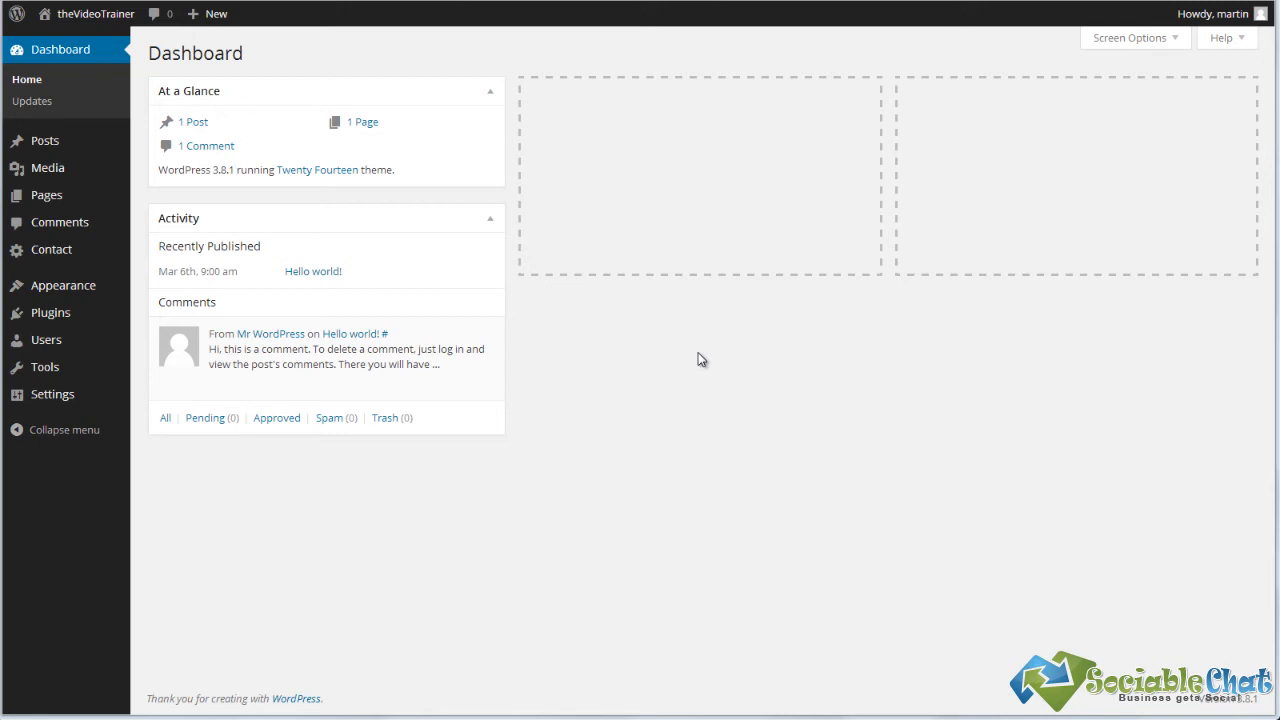
mouse_move(648, 378)
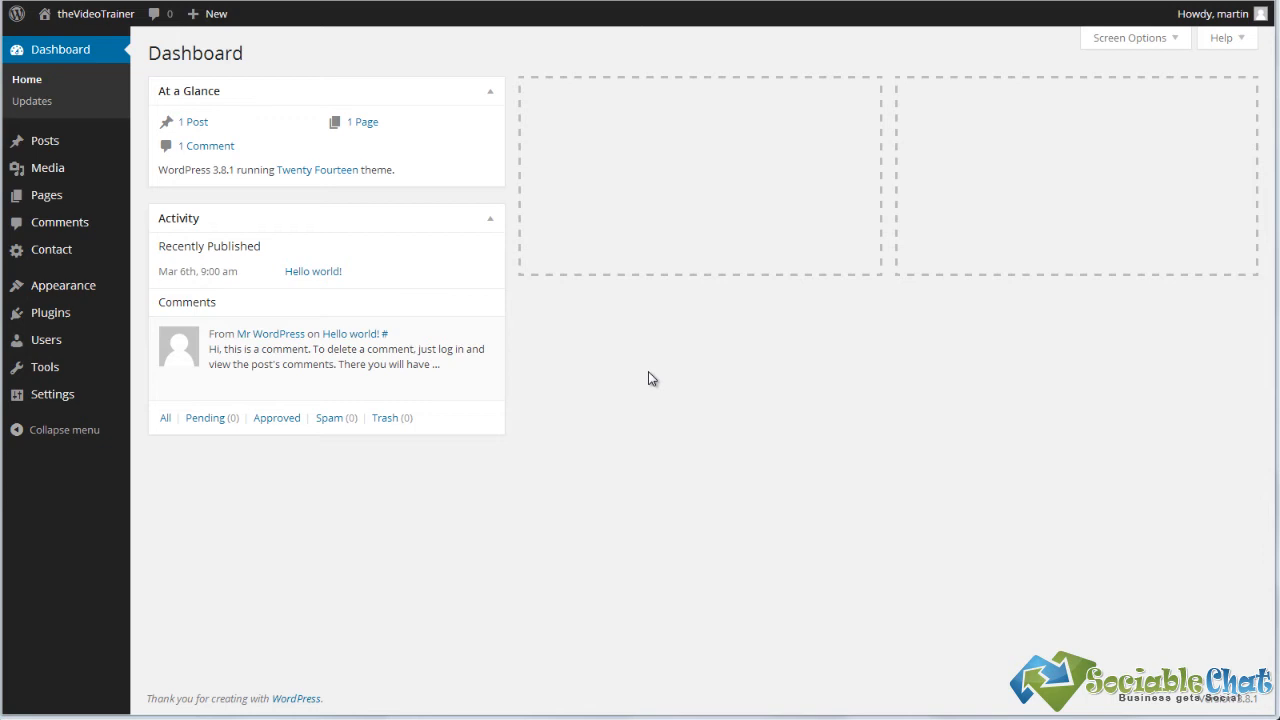
mouse_move(566, 415)
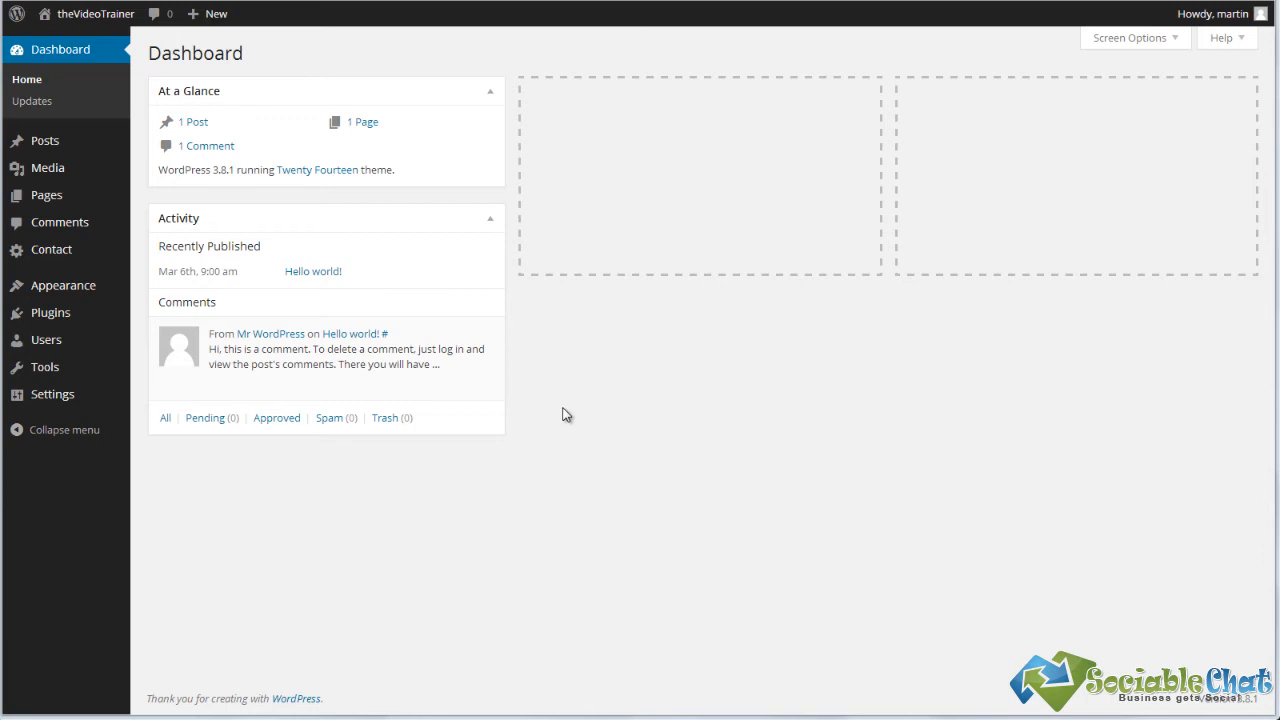
View the Hello World post, then install the Shareaholic plugin (7.2.1.0) from Add New
click(313, 271)
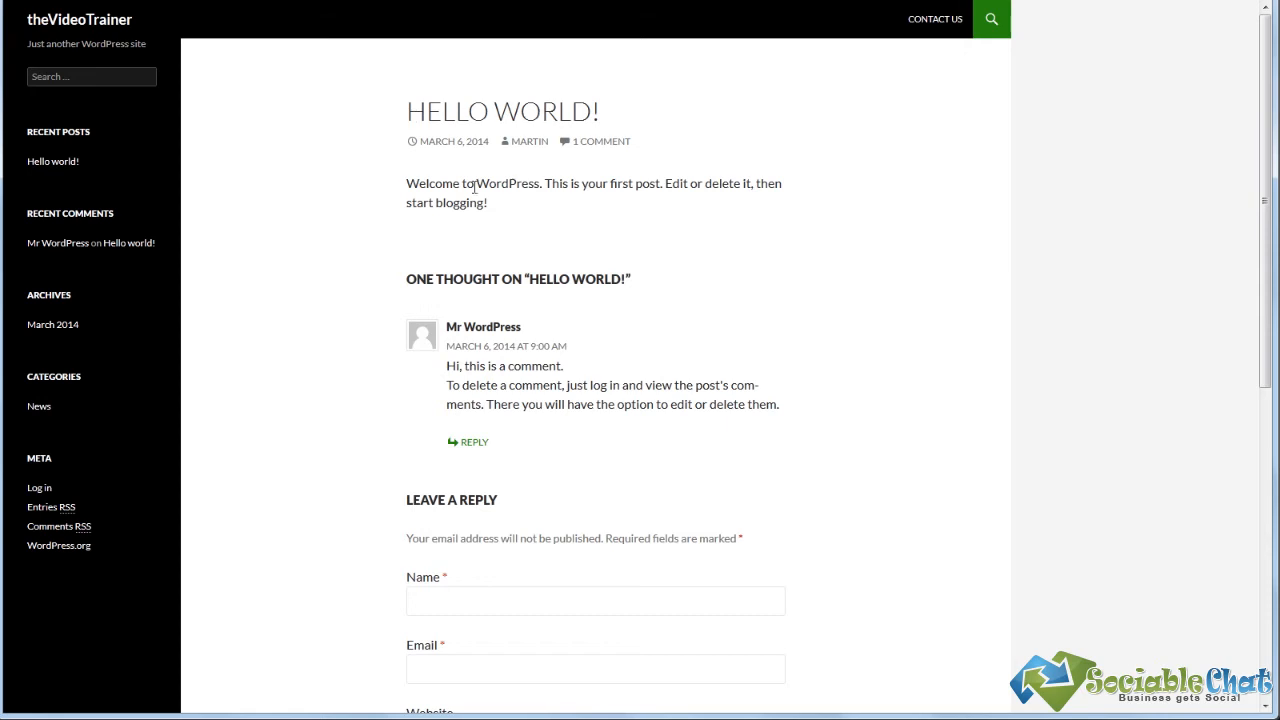
mouse_move(380, 428)
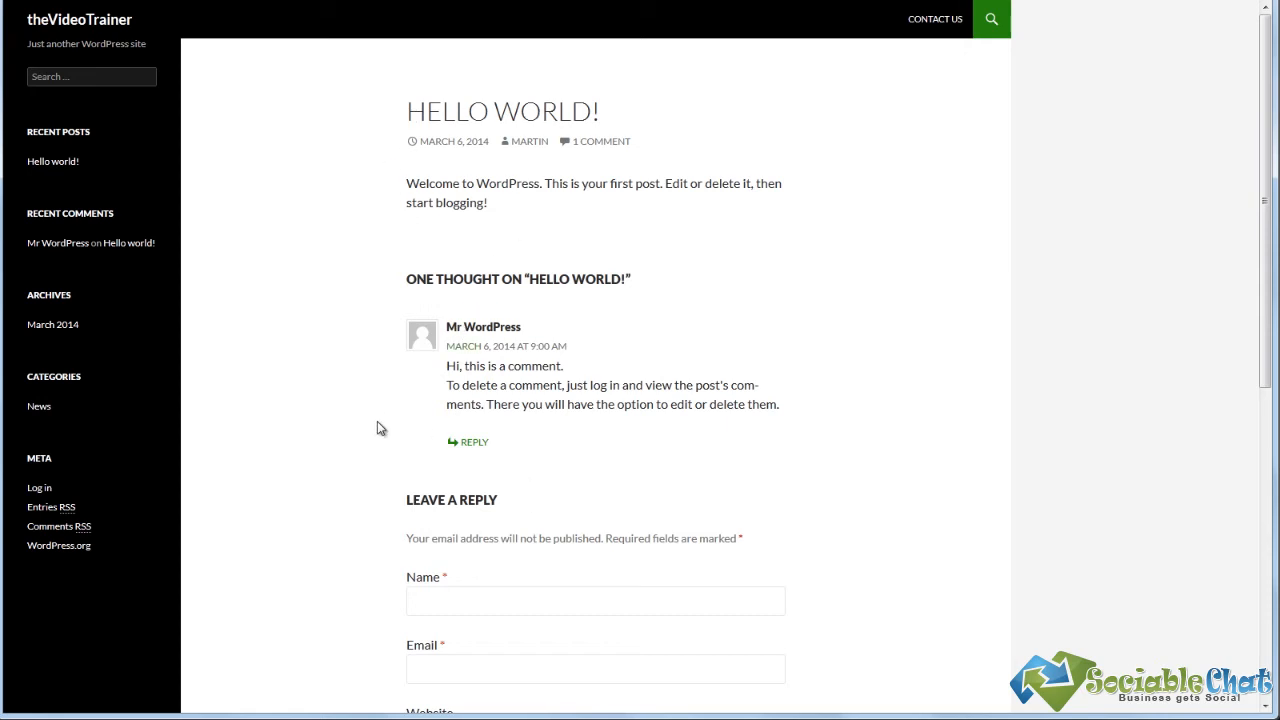
mouse_move(424, 277)
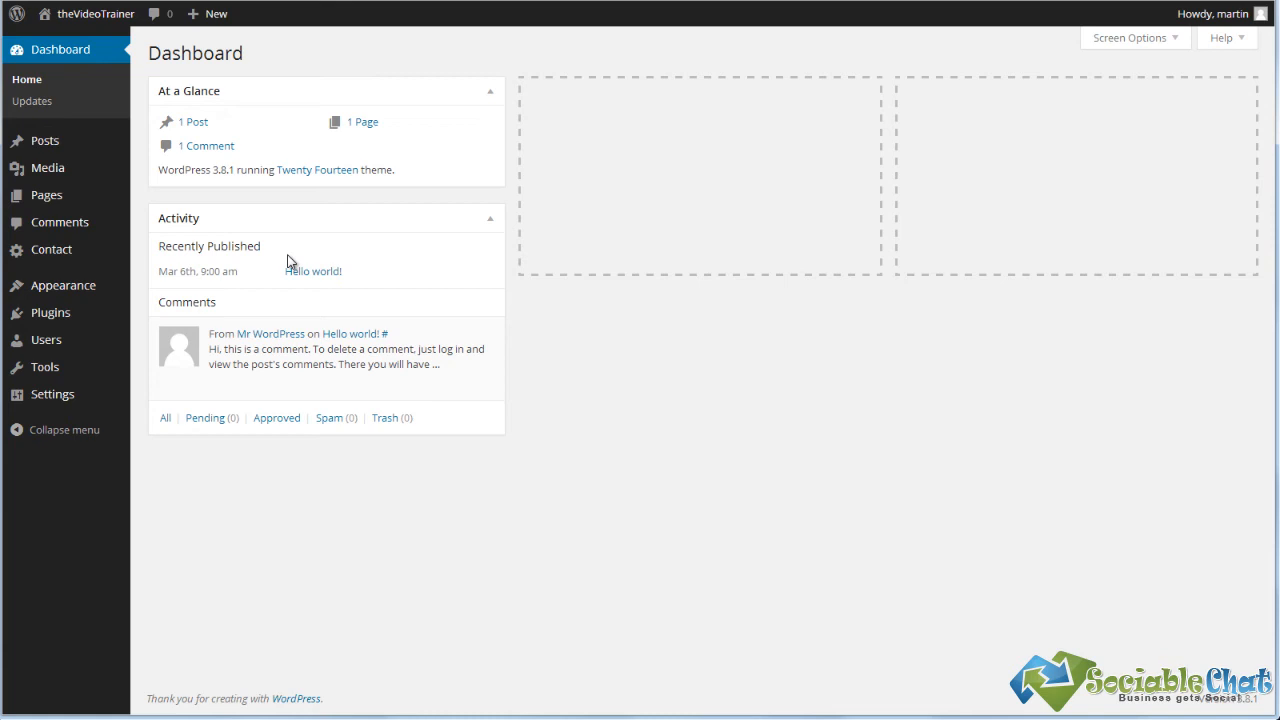
scroll(down, 3)
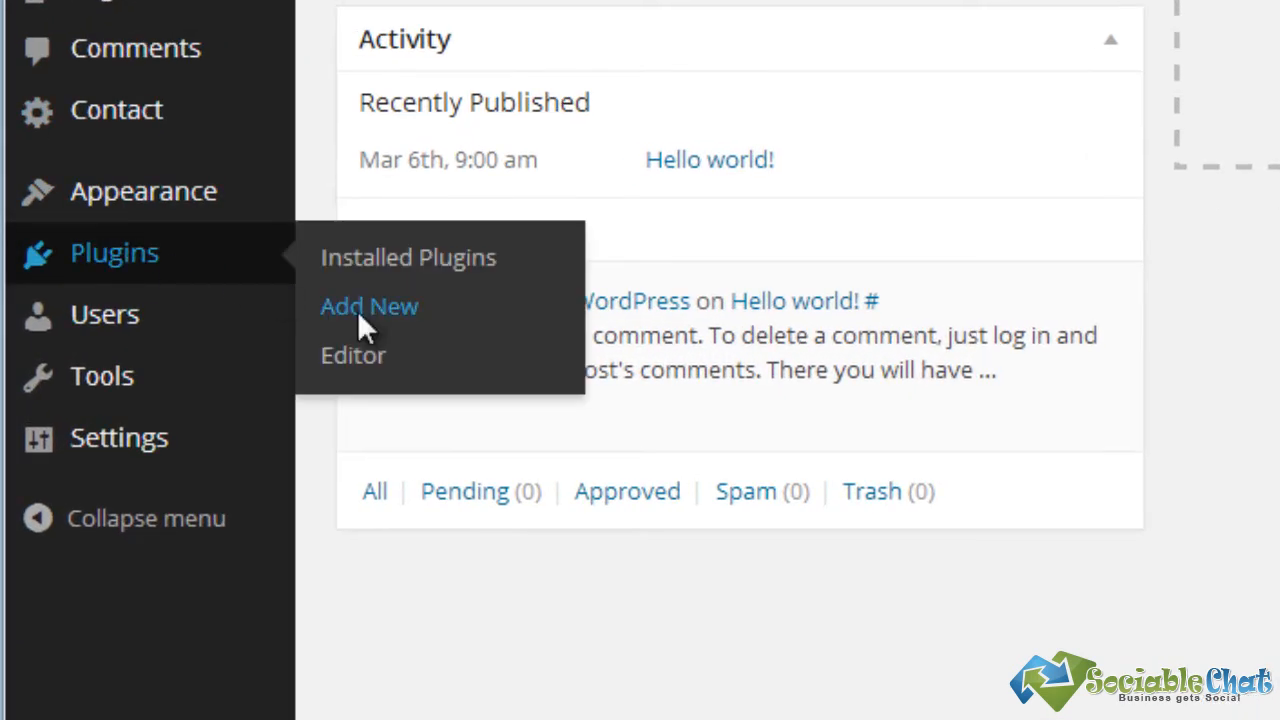
click(369, 306)
text(Shareaholic)
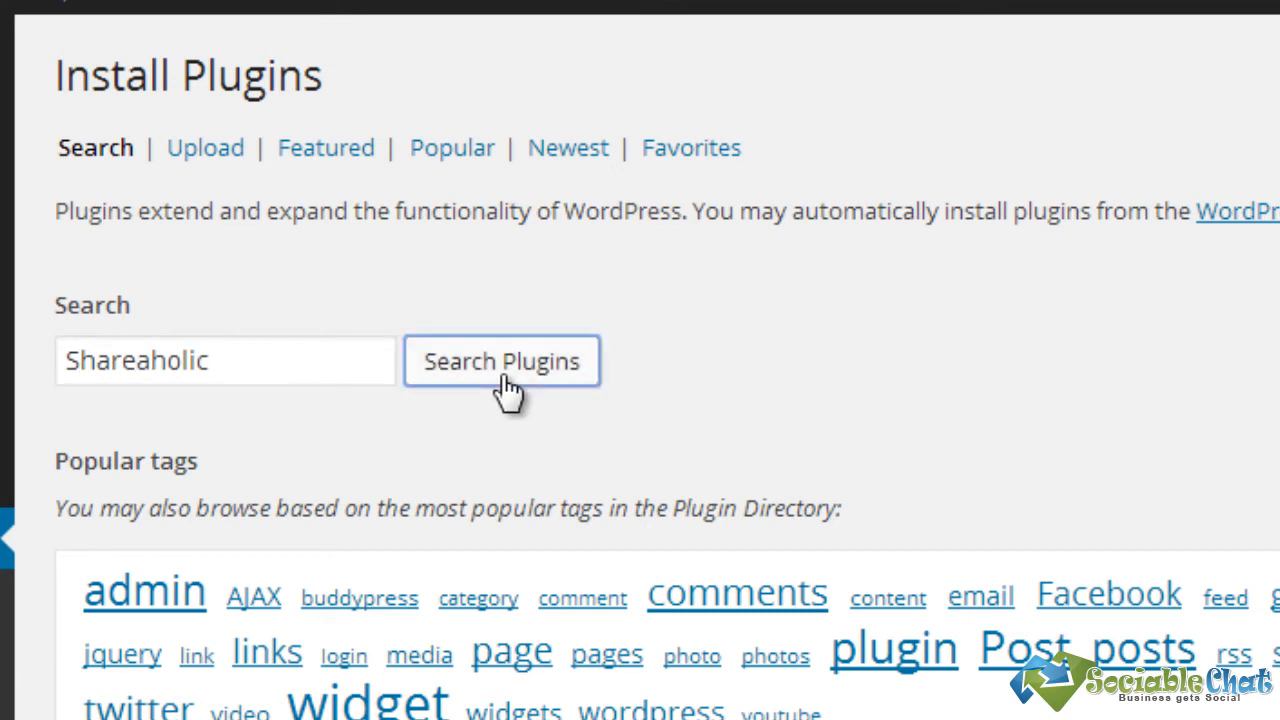
click(502, 361)
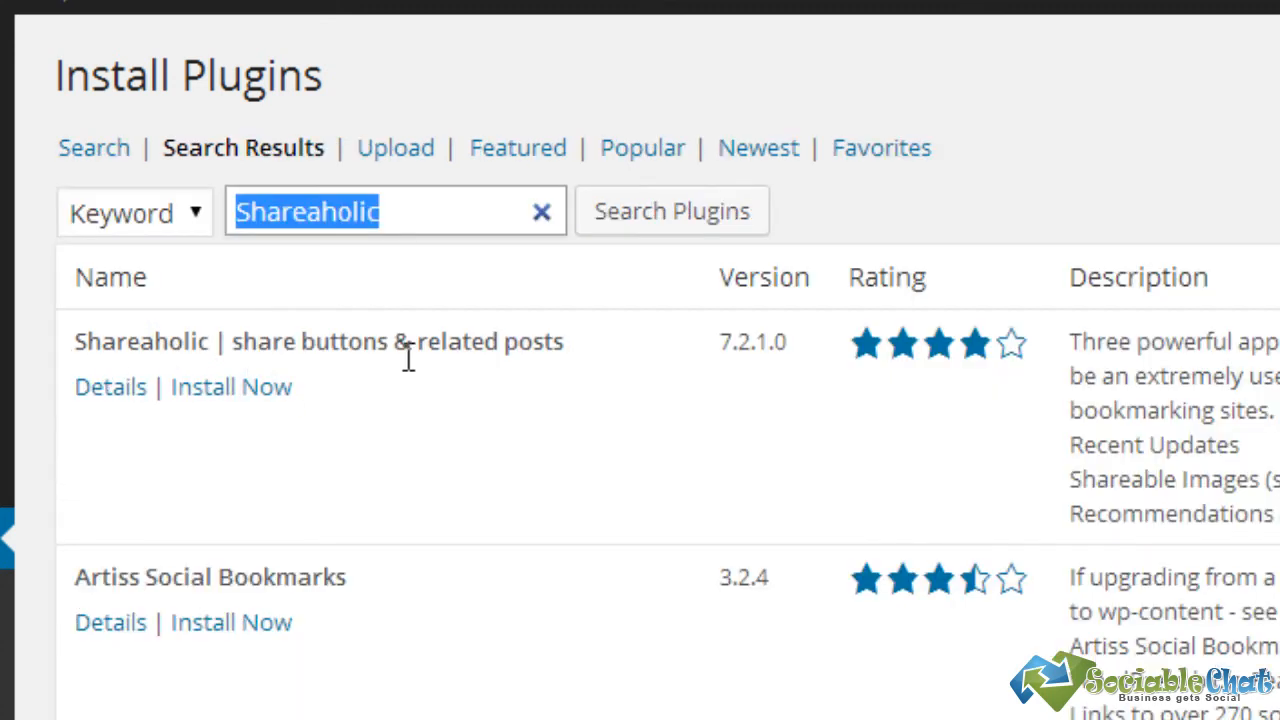
mouse_move(225, 400)
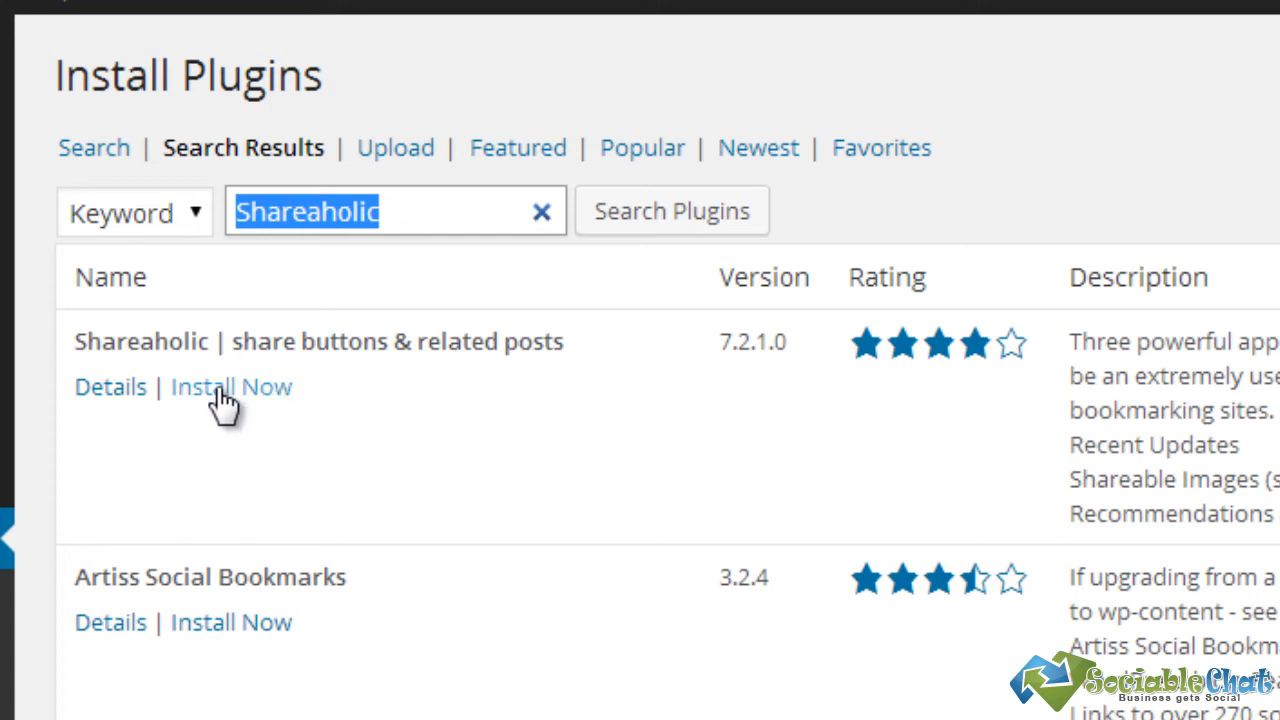
click(230, 387)
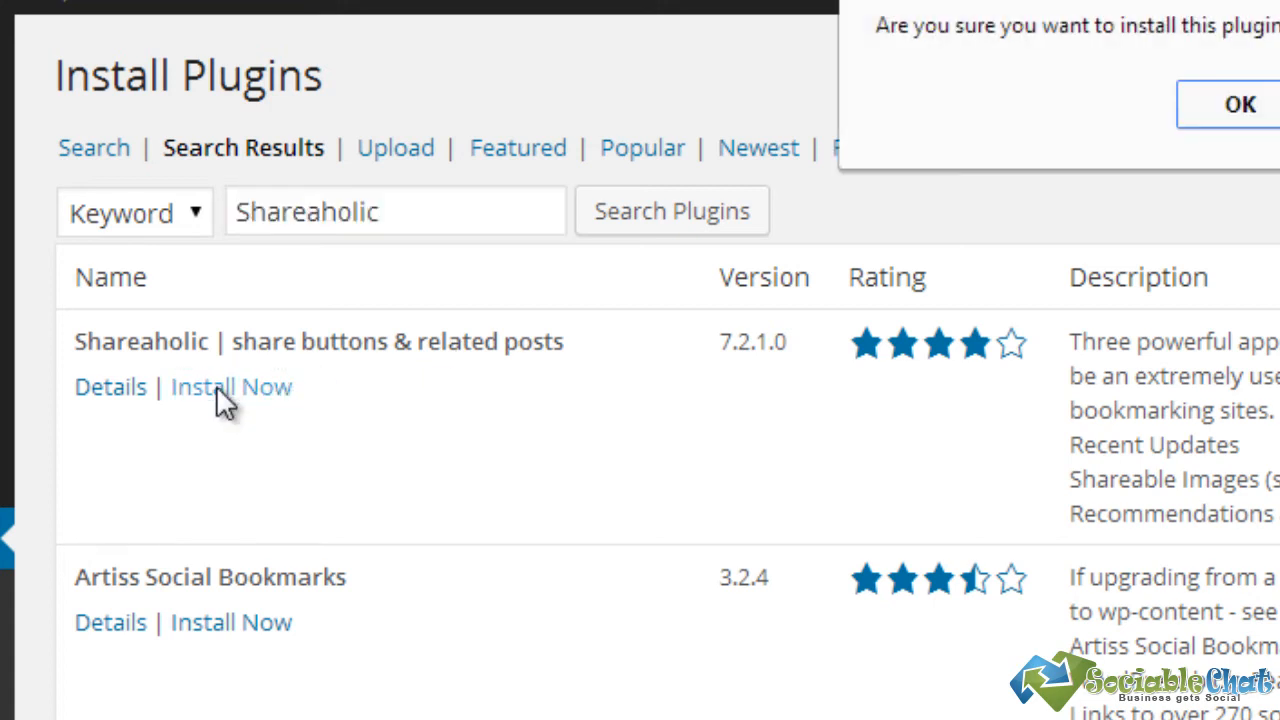
click(1239, 104)
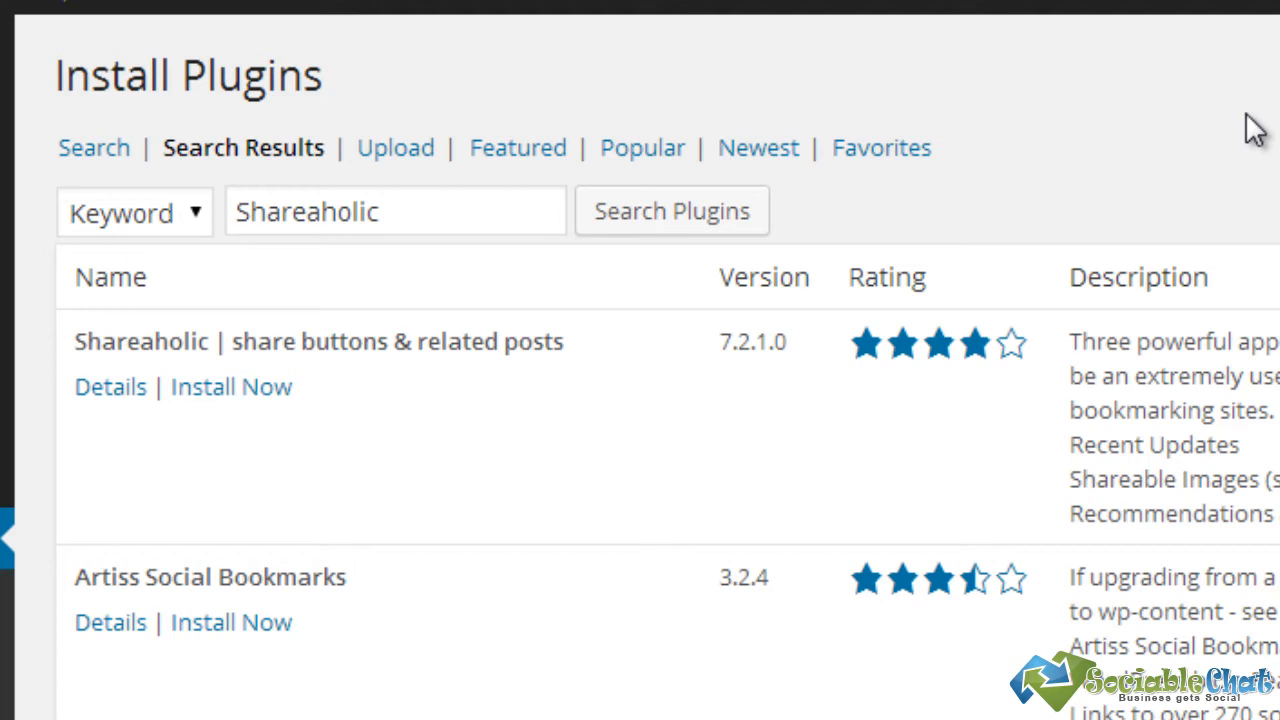
click(231, 386)
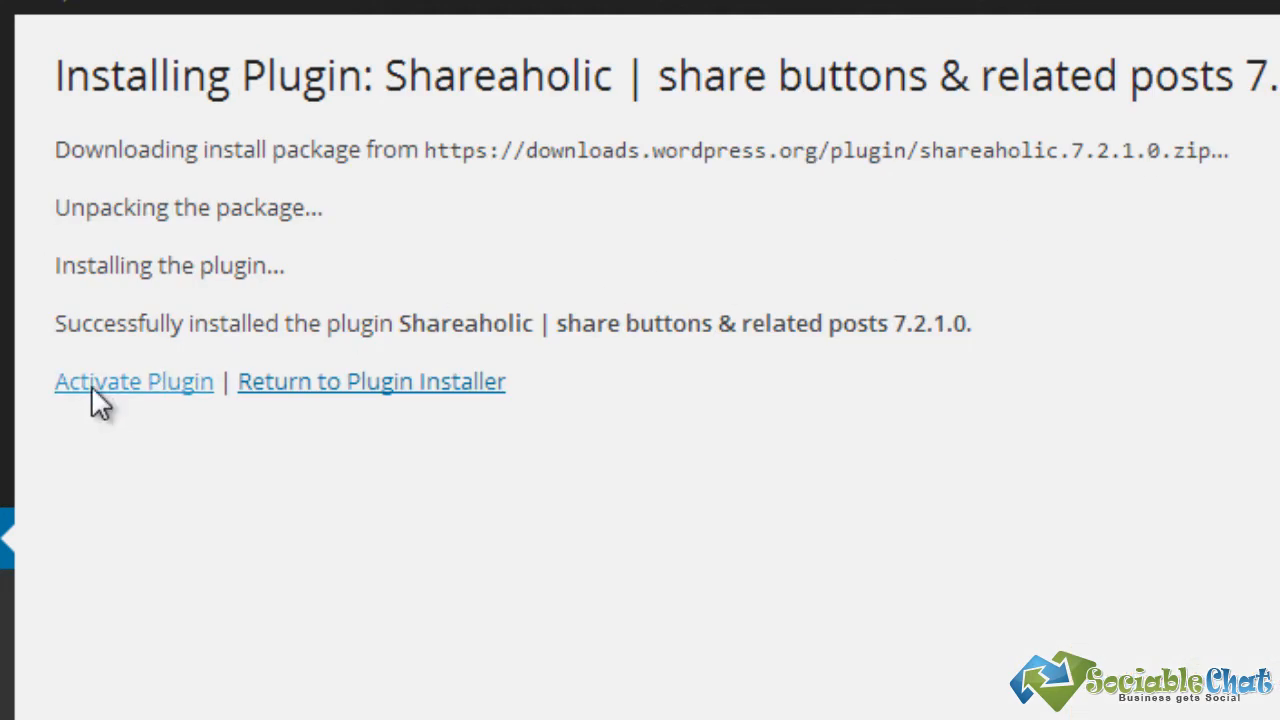
Activate Shareaholic, open its Settings, and dismiss the welcome screen with Get Started
click(133, 381)
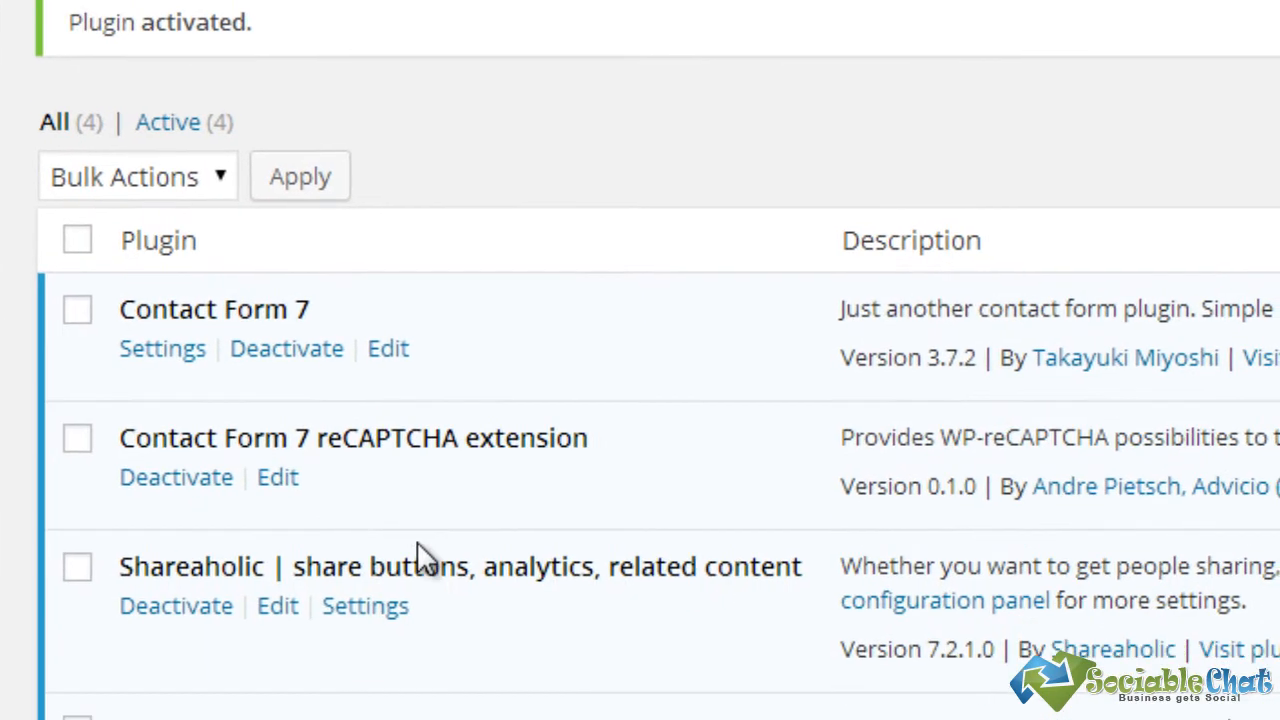
scroll(down, 3)
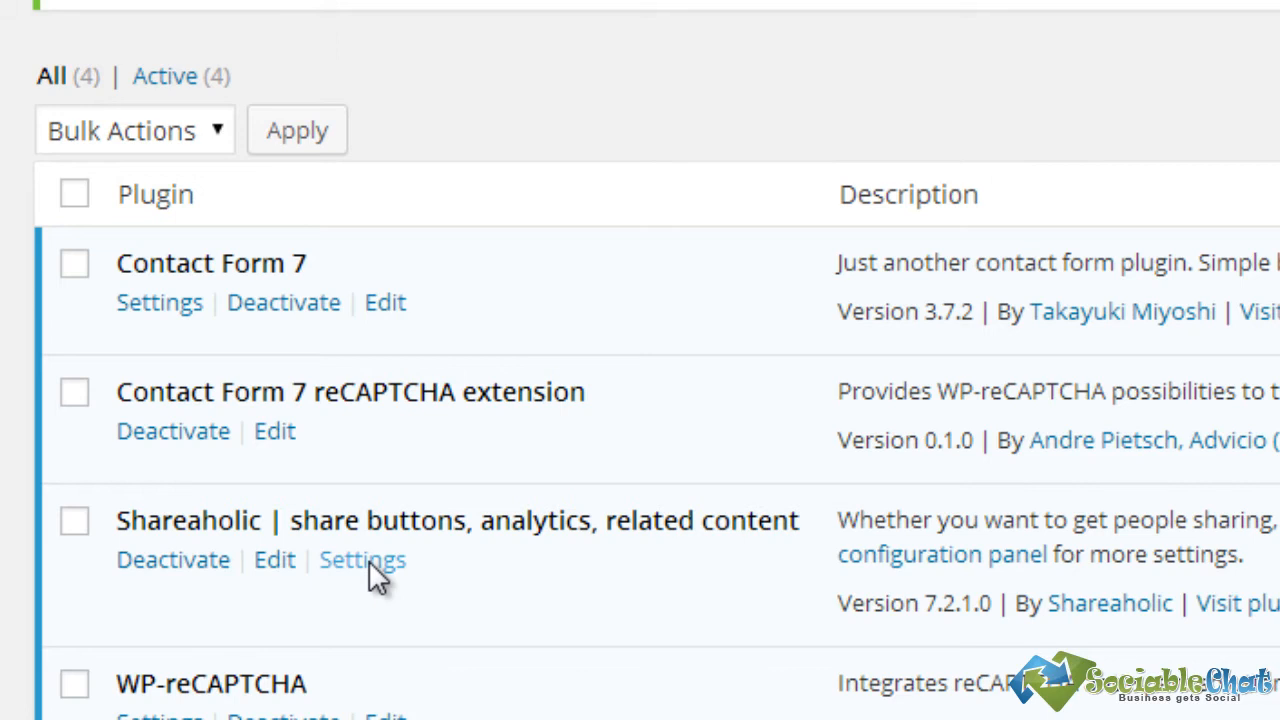
click(362, 559)
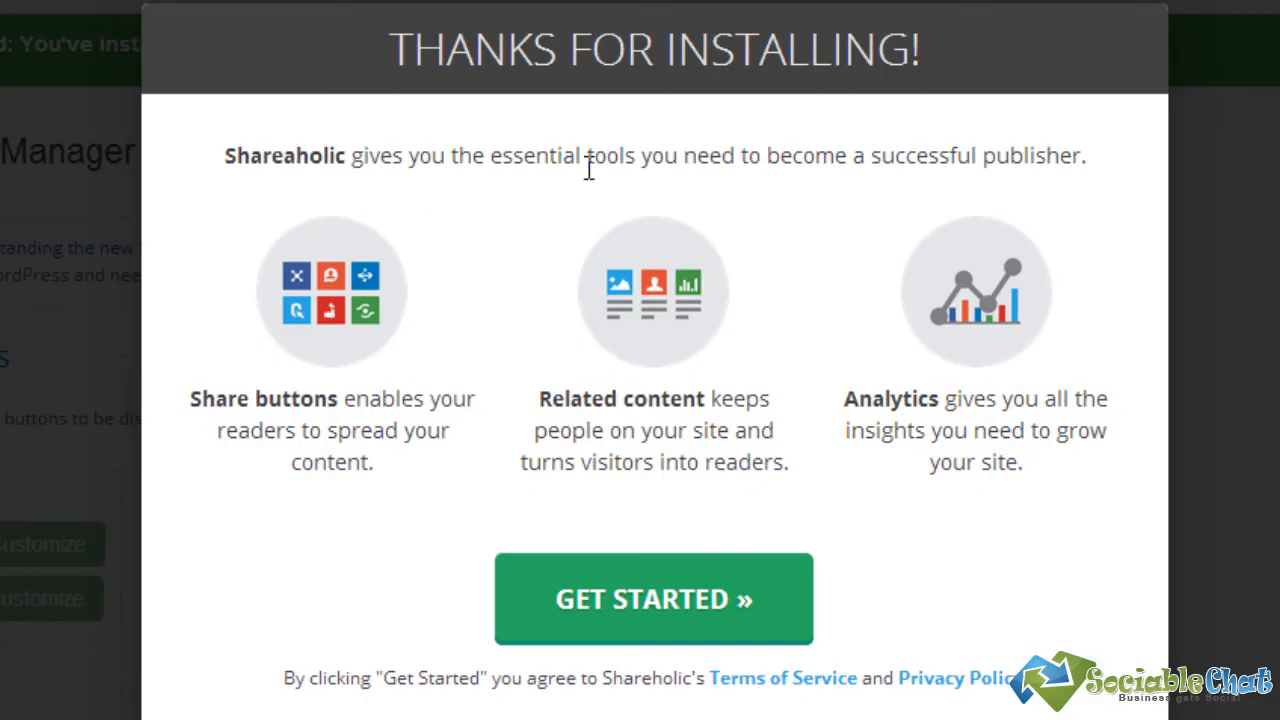
mouse_move(1015, 165)
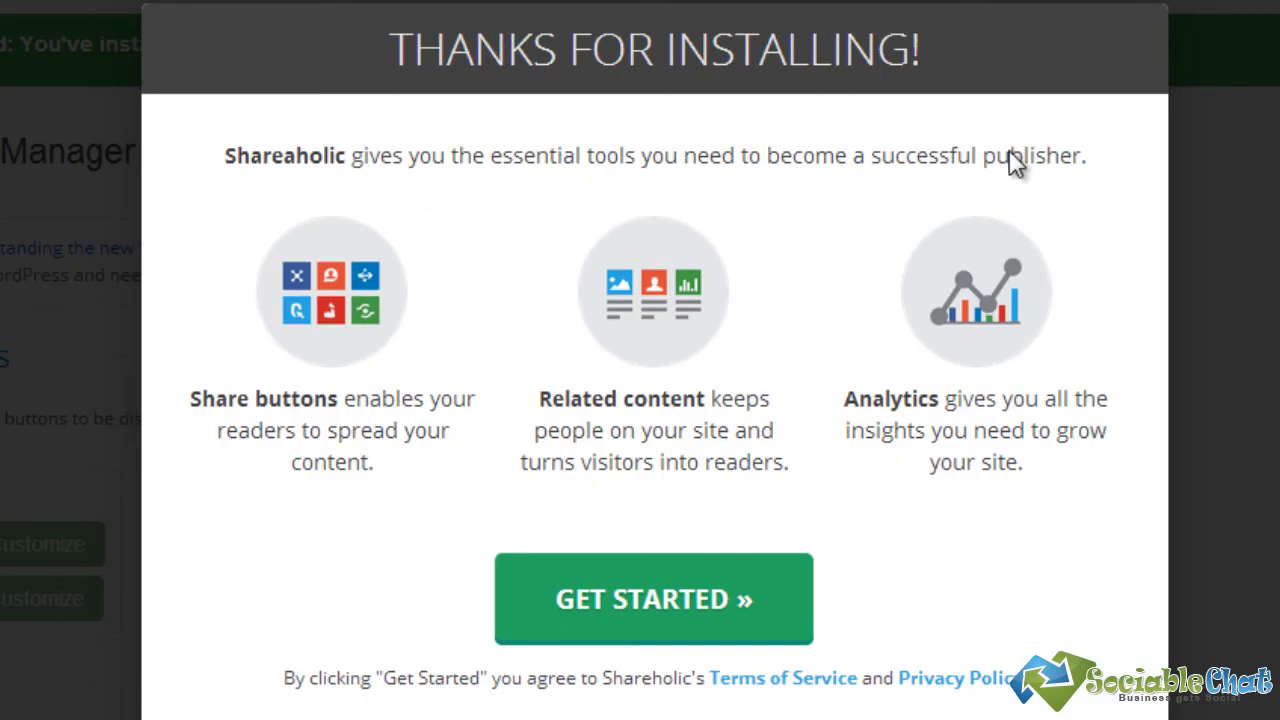
mouse_move(675, 405)
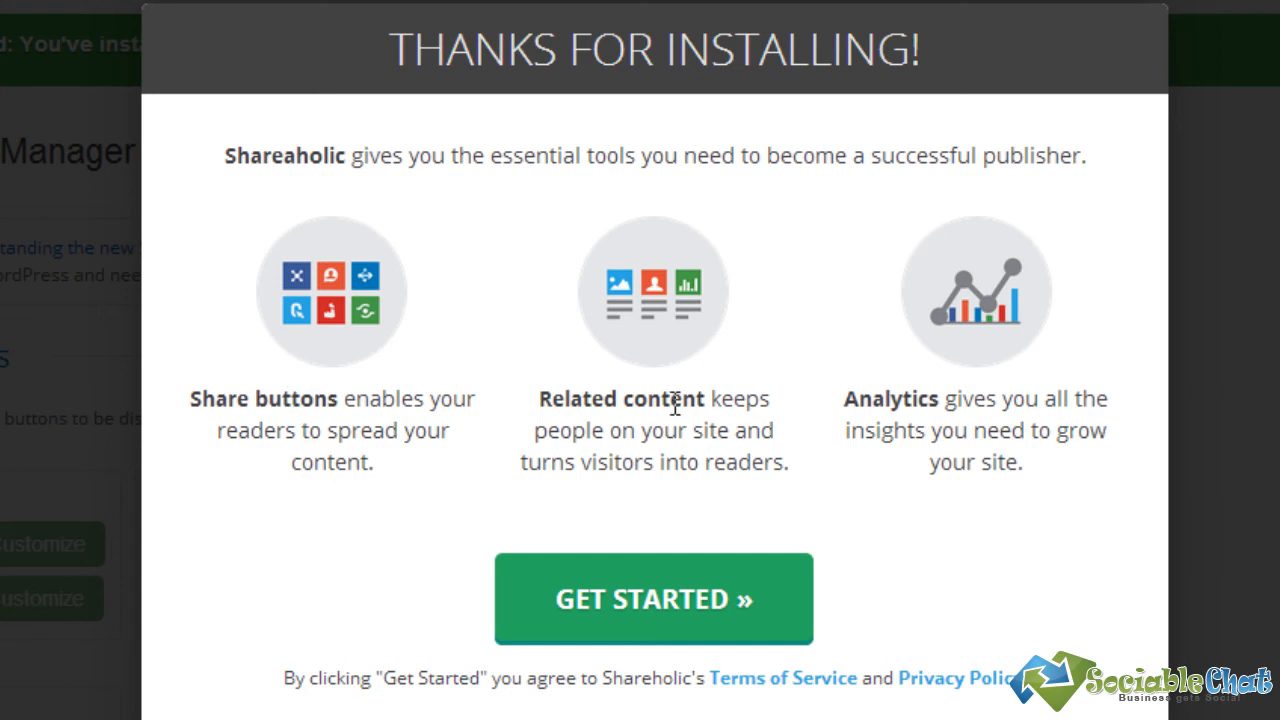
mouse_move(978, 419)
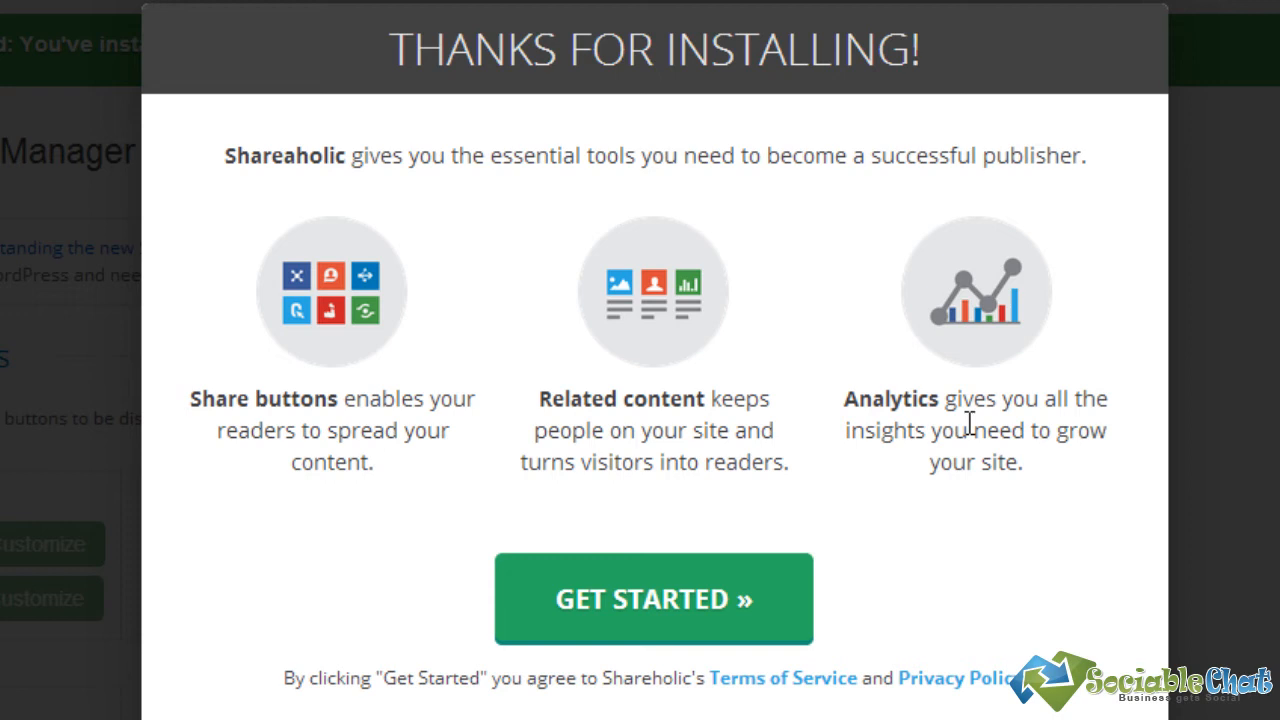
mouse_move(648, 600)
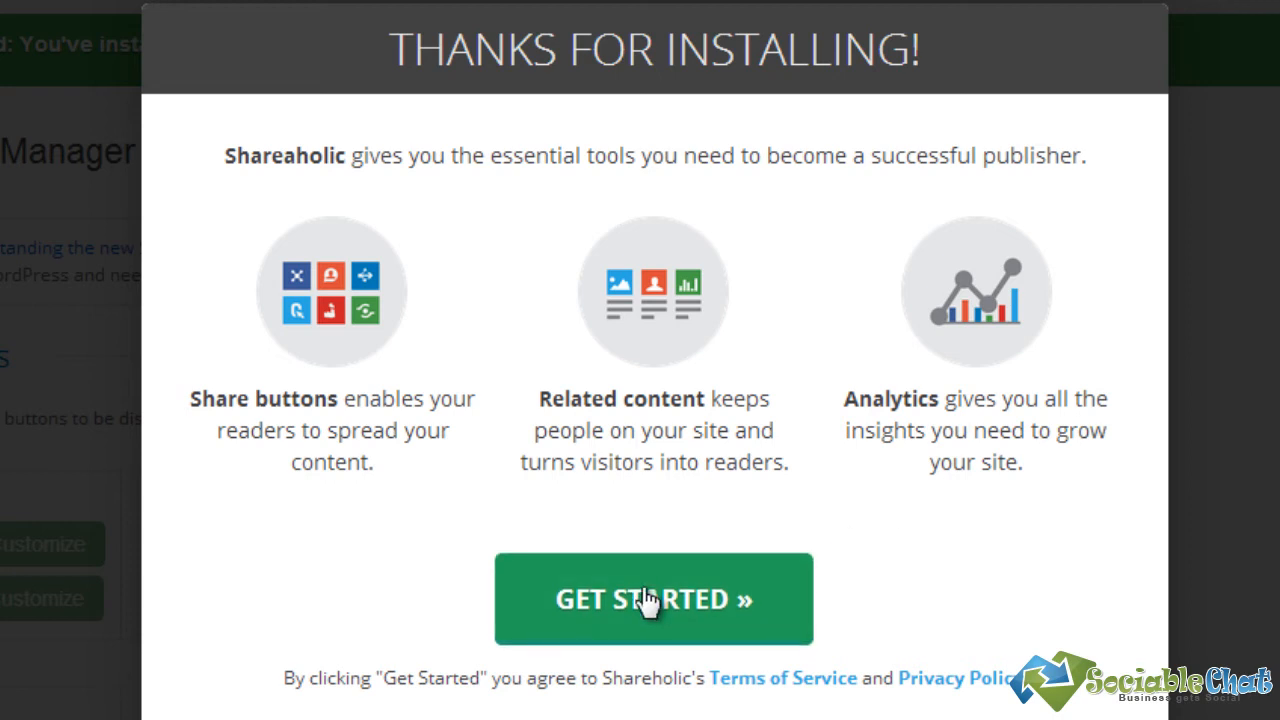
click(653, 599)
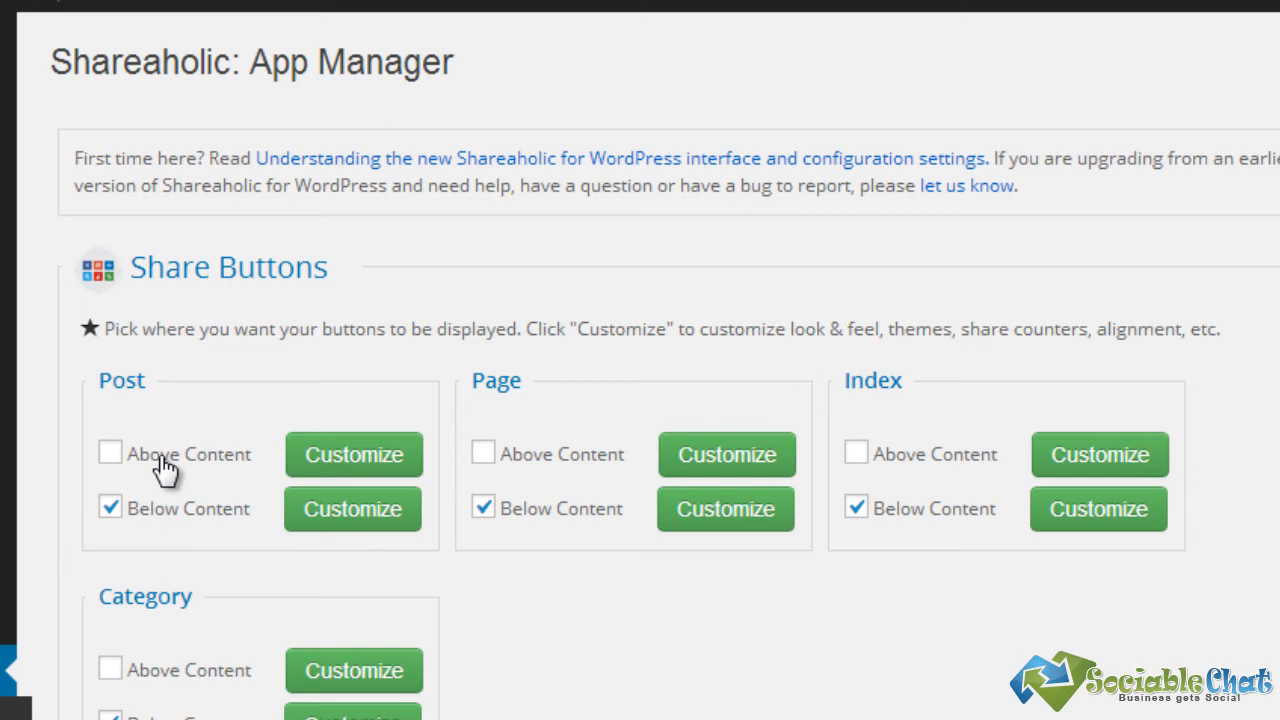
mouse_move(258, 565)
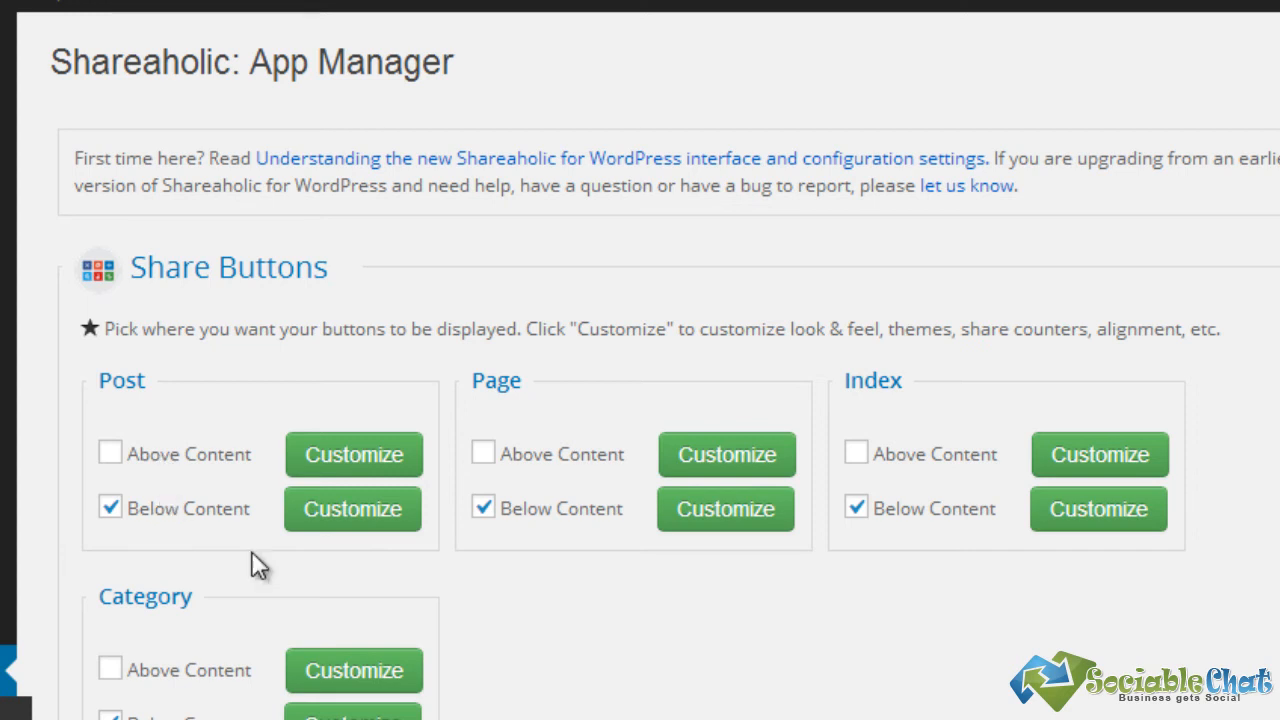
mouse_move(943, 528)
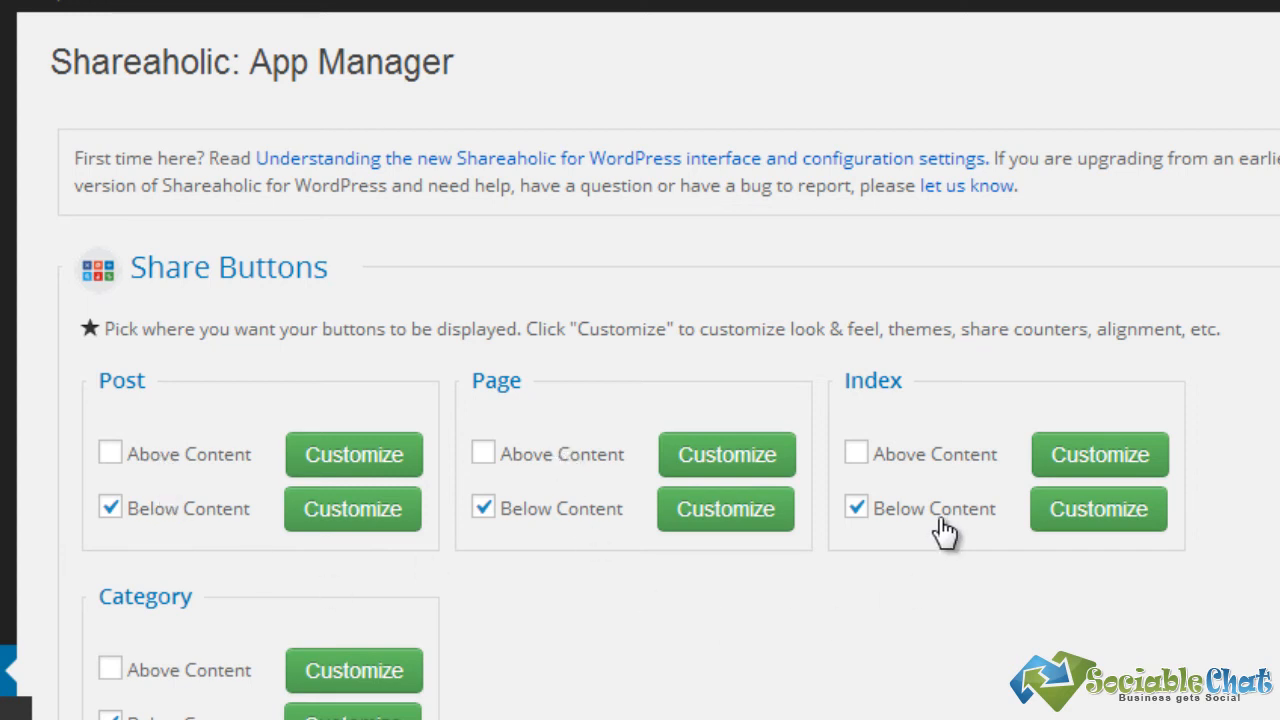
Open Customize for the Below Content share buttons in the Post section
scroll(down, 3)
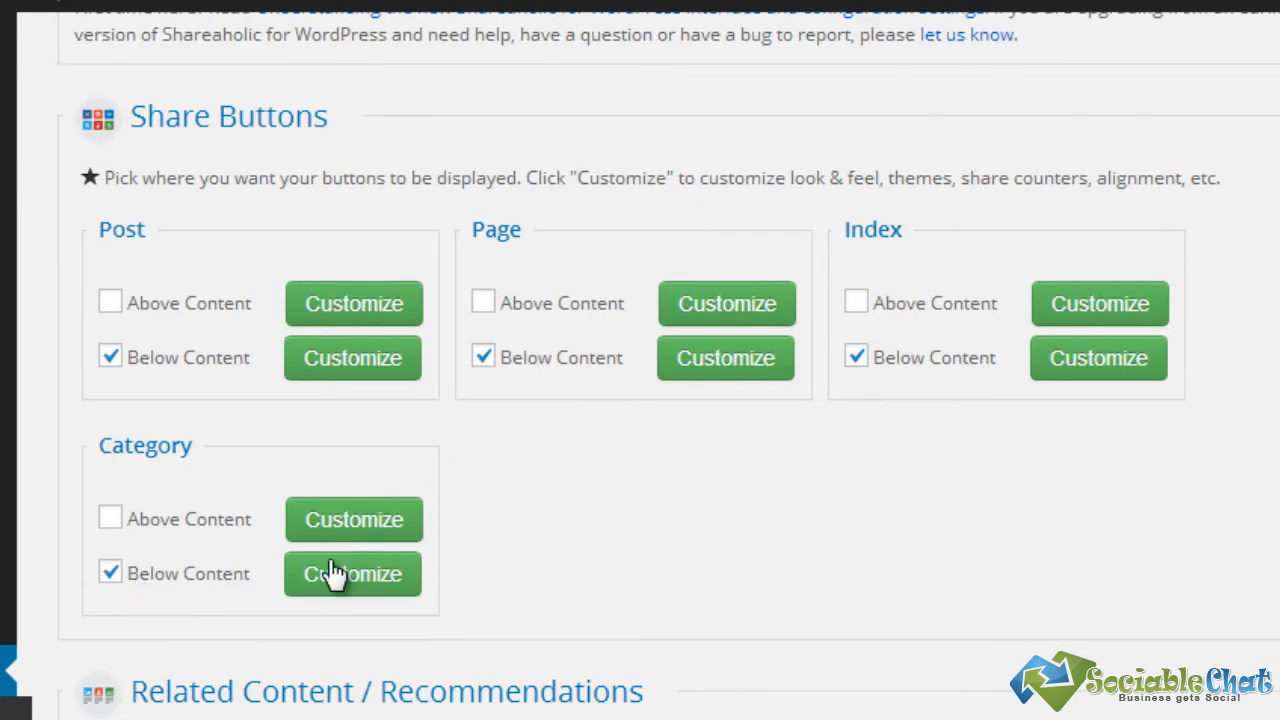
click(110, 572)
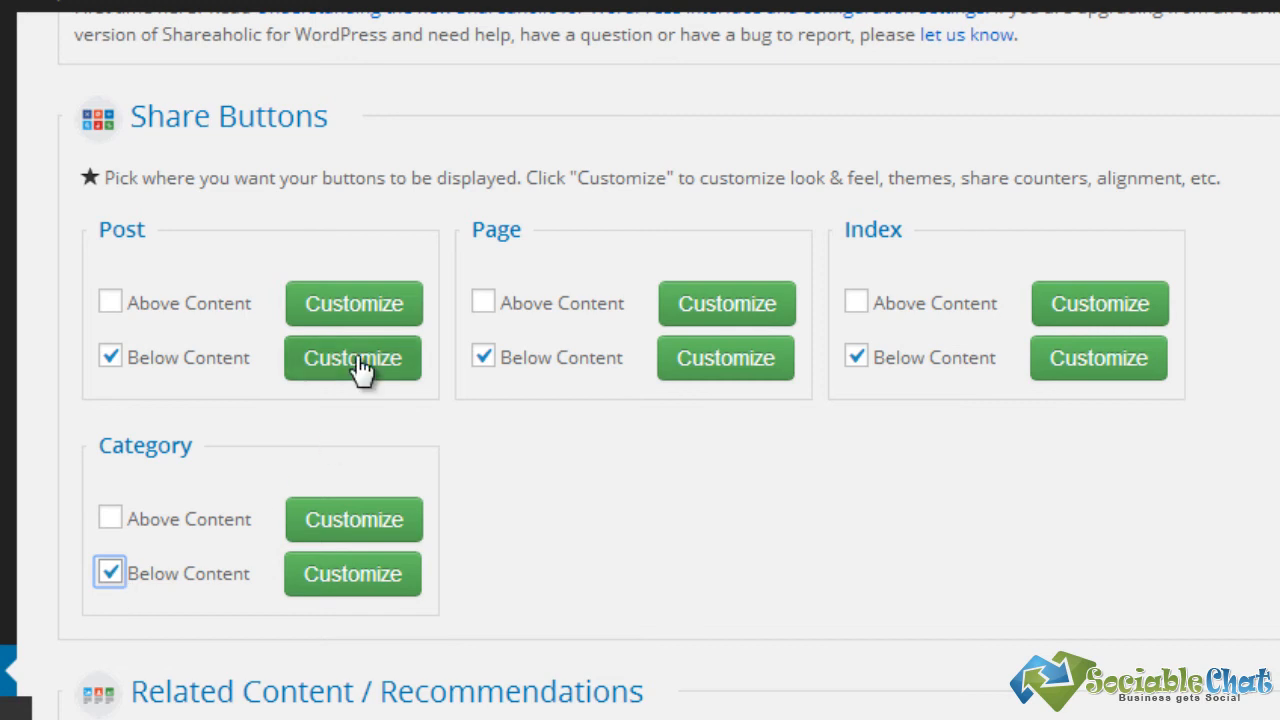
click(352, 357)
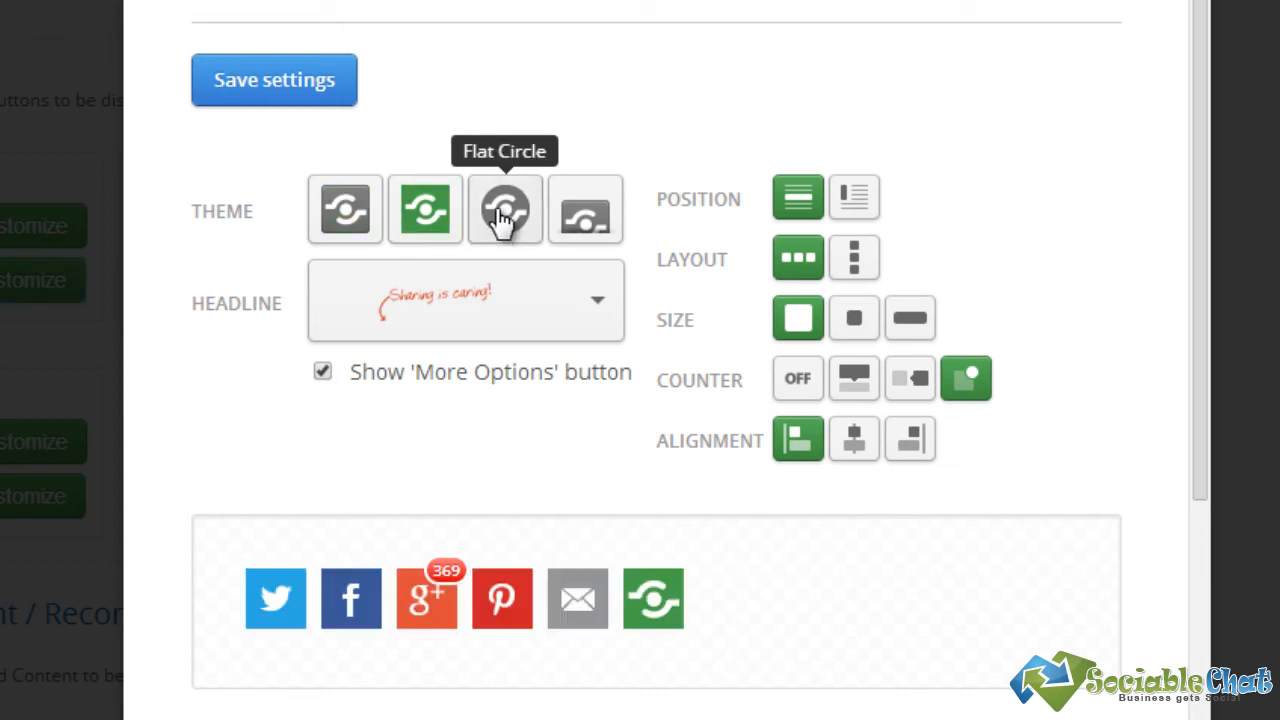
Try the Sexy and Flat Circle themes and choose the 'Sharing is caring!' headline
click(424, 208)
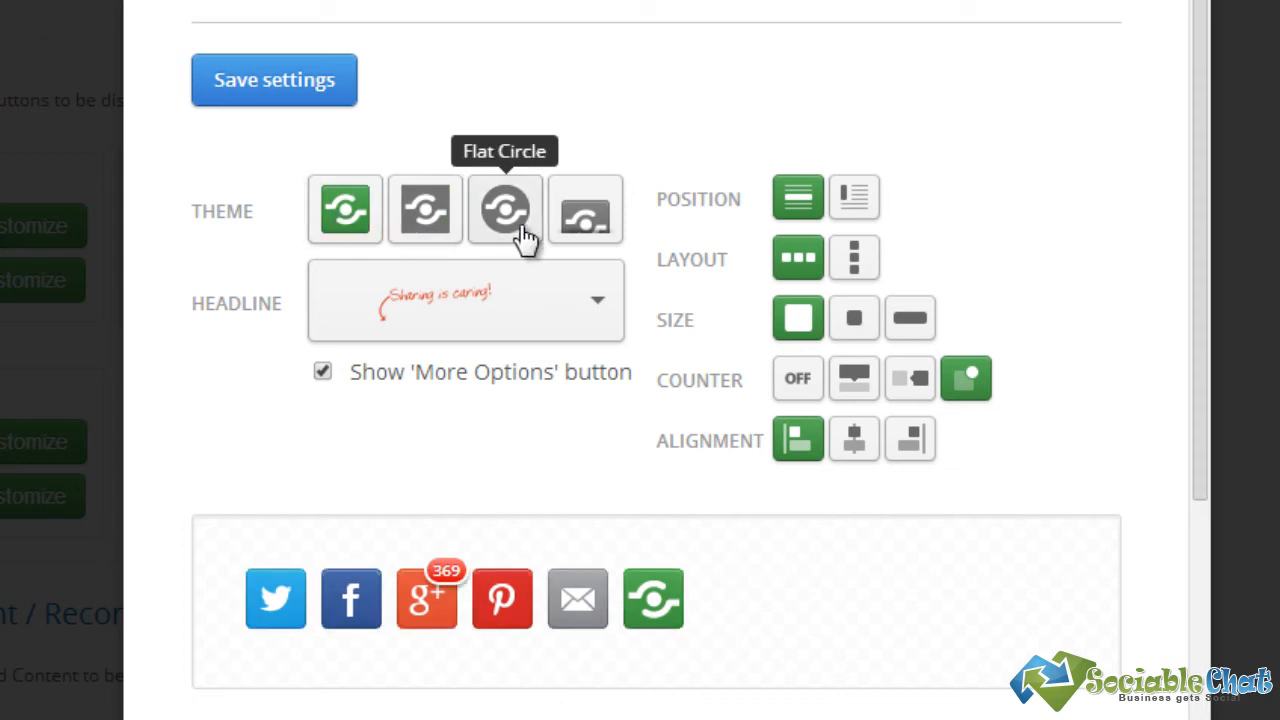
click(585, 209)
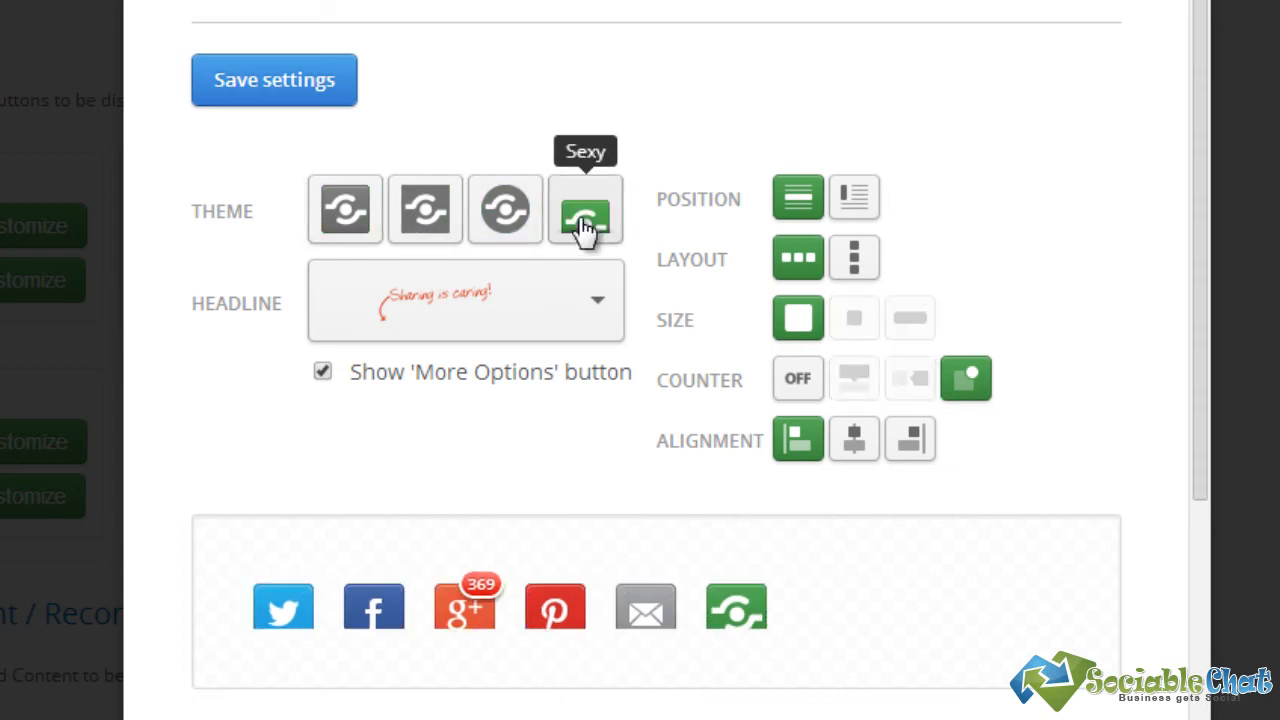
click(505, 209)
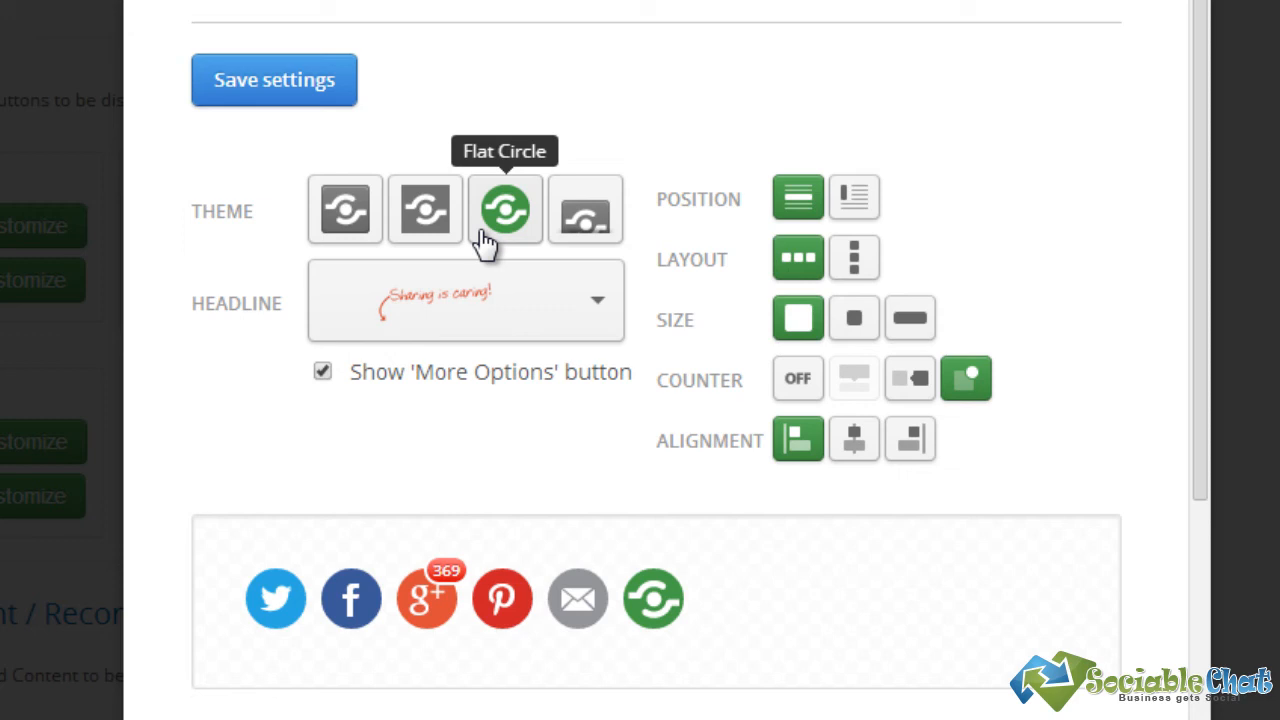
mouse_move(612, 320)
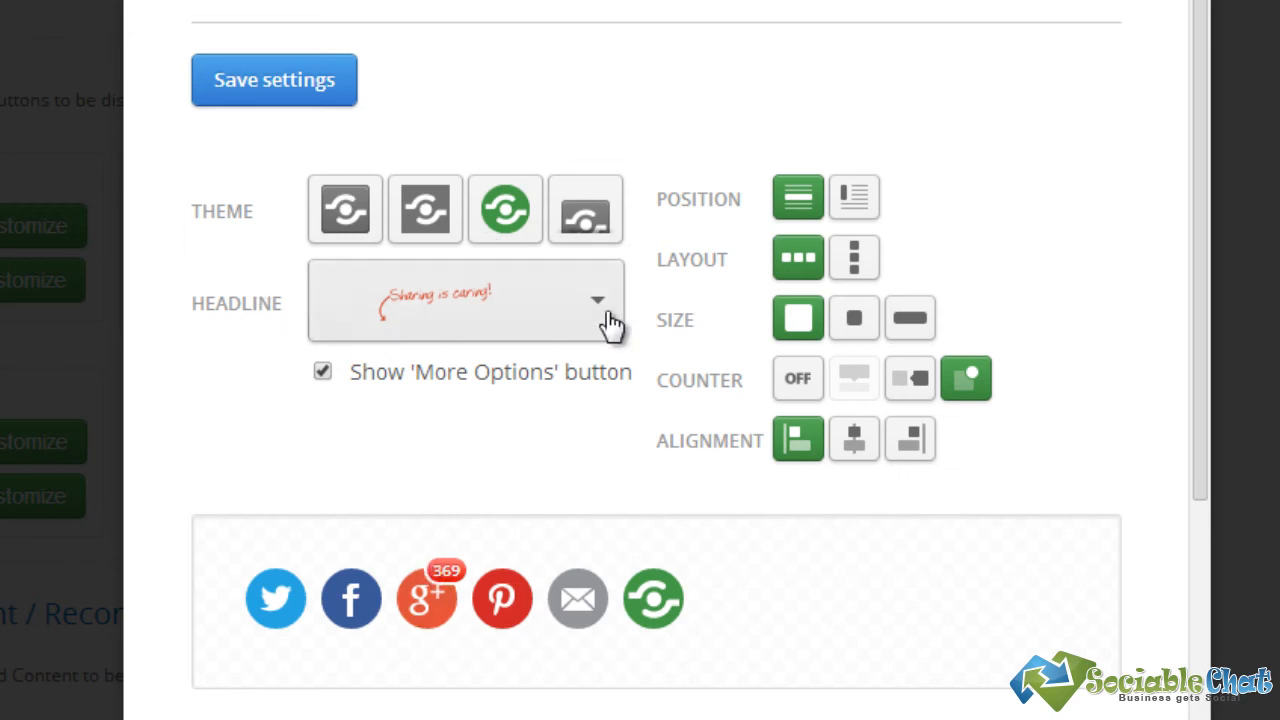
click(465, 300)
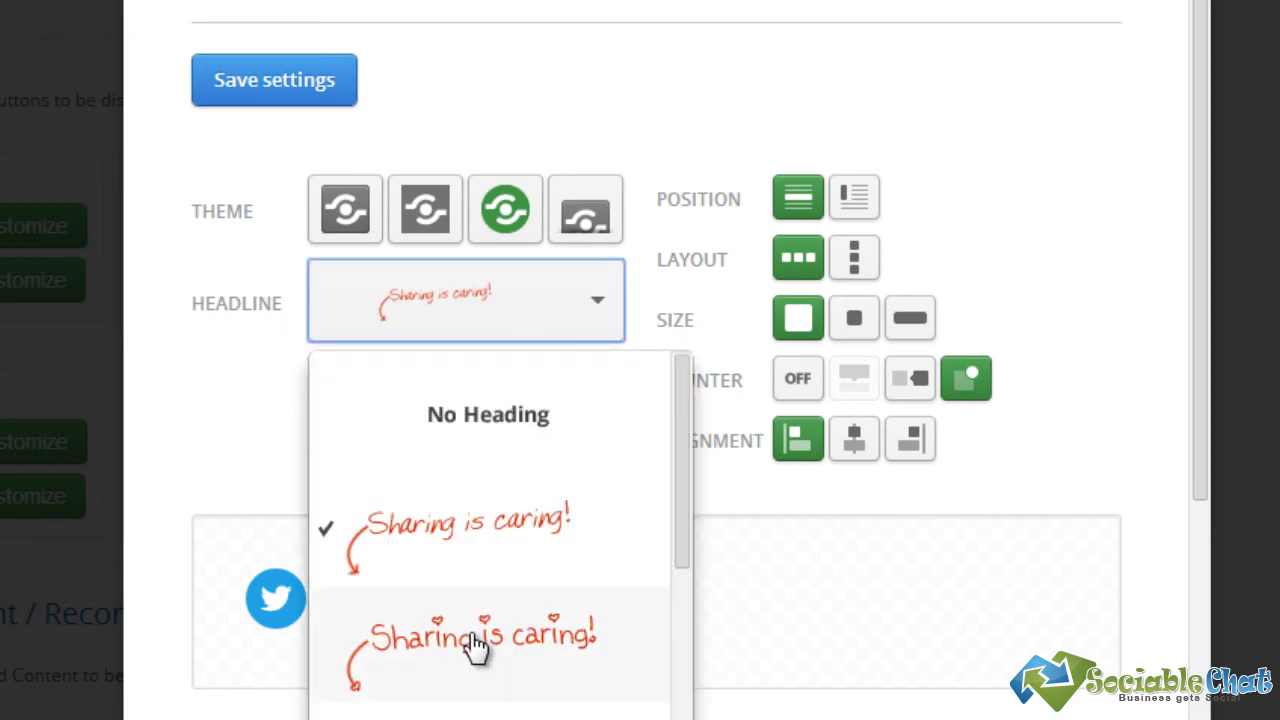
scroll(down, 3)
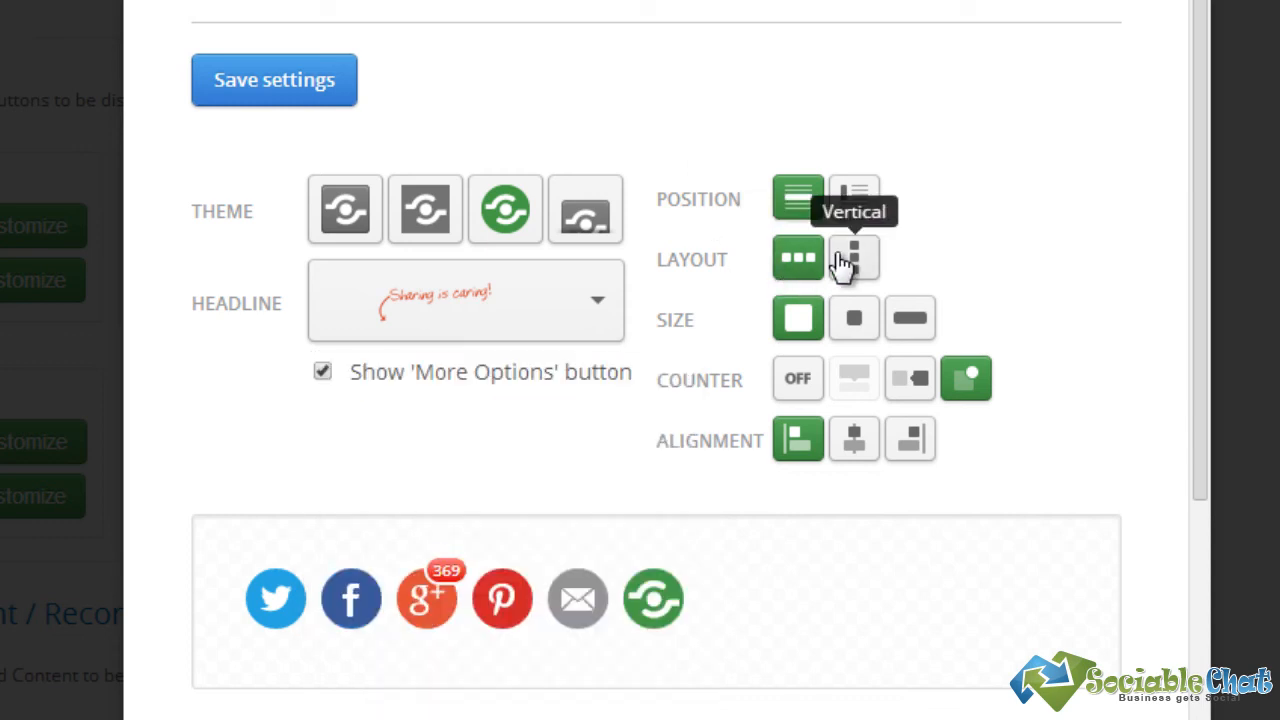
Test vertical, mini and centered options, ending with full-size, left-aligned horizontal buttons
click(797, 258)
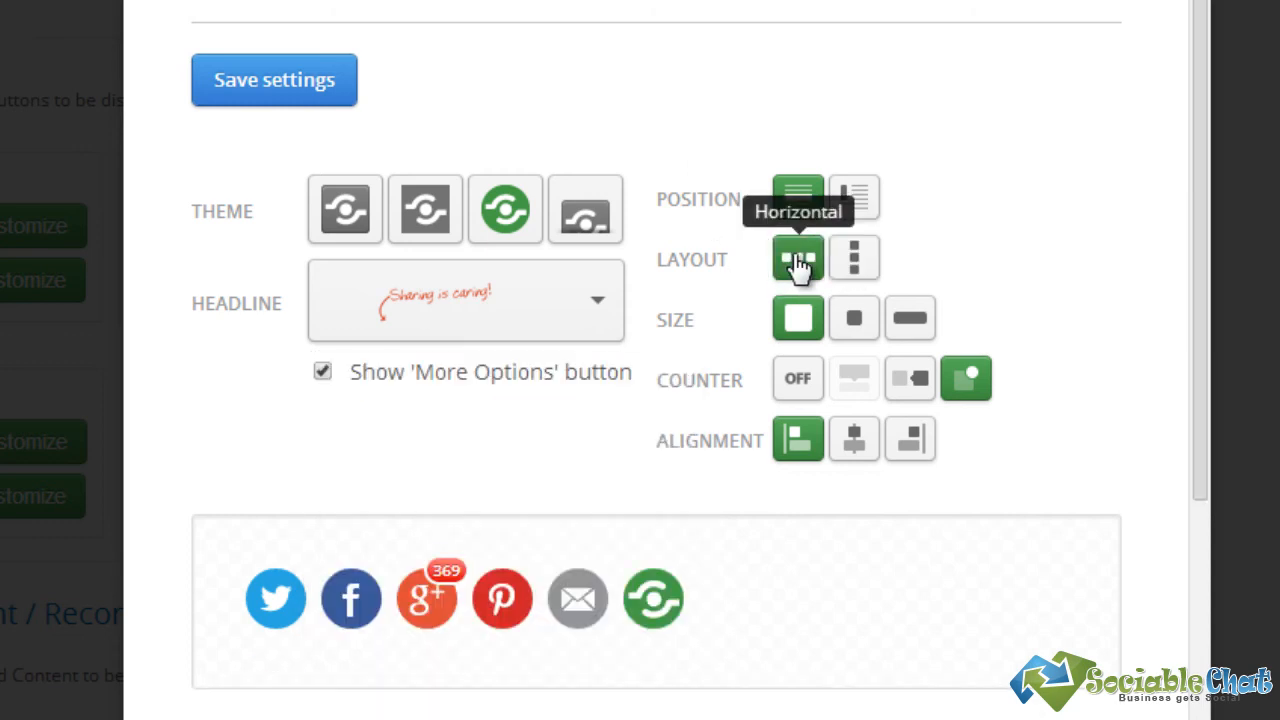
click(854, 318)
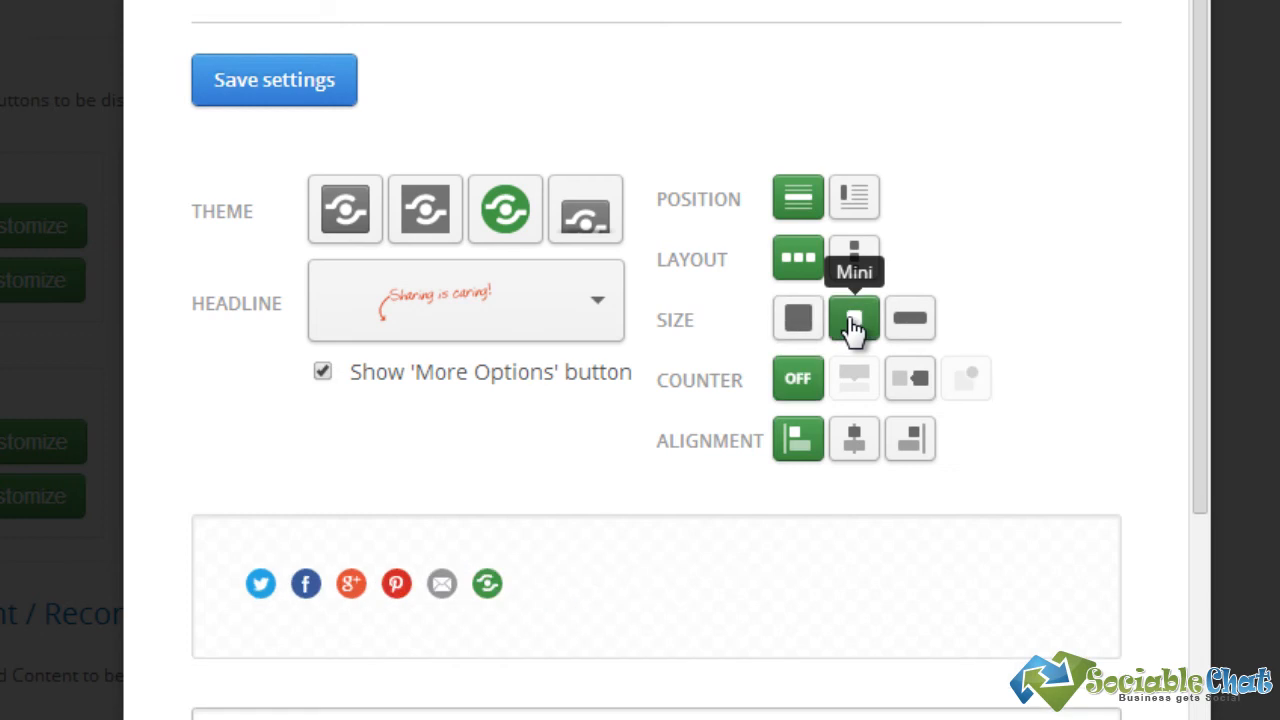
click(797, 318)
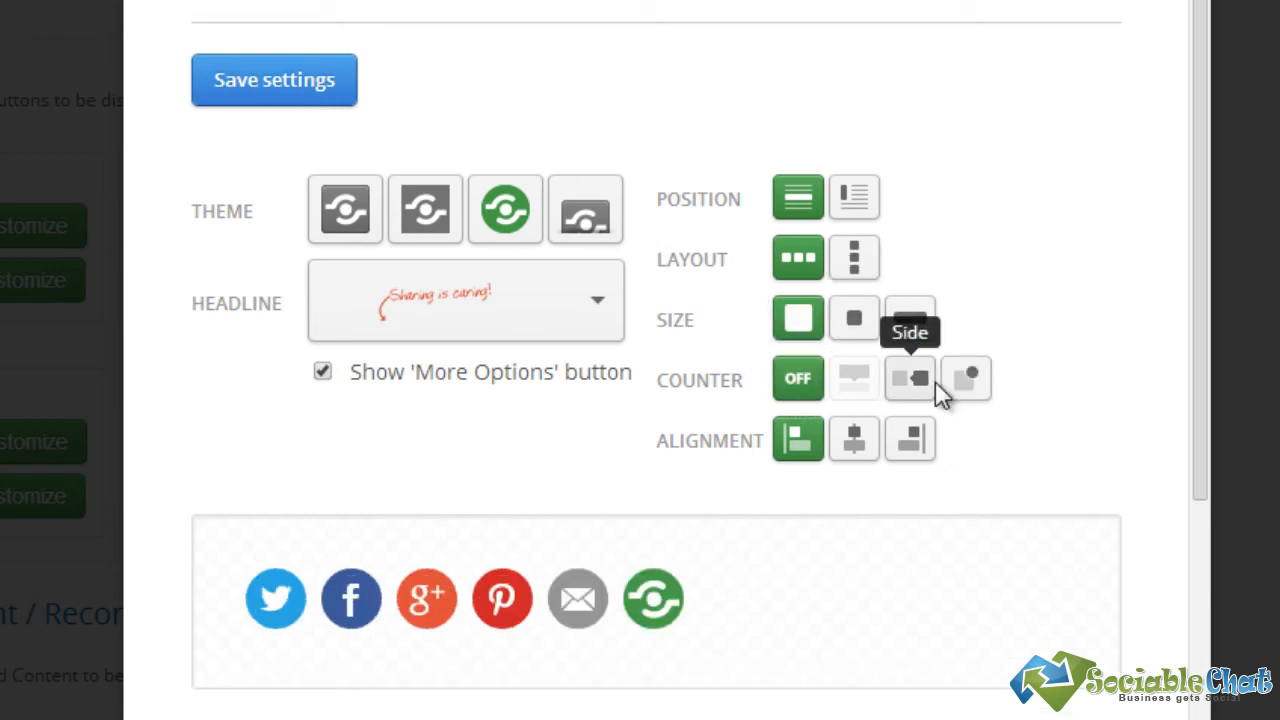
click(797, 440)
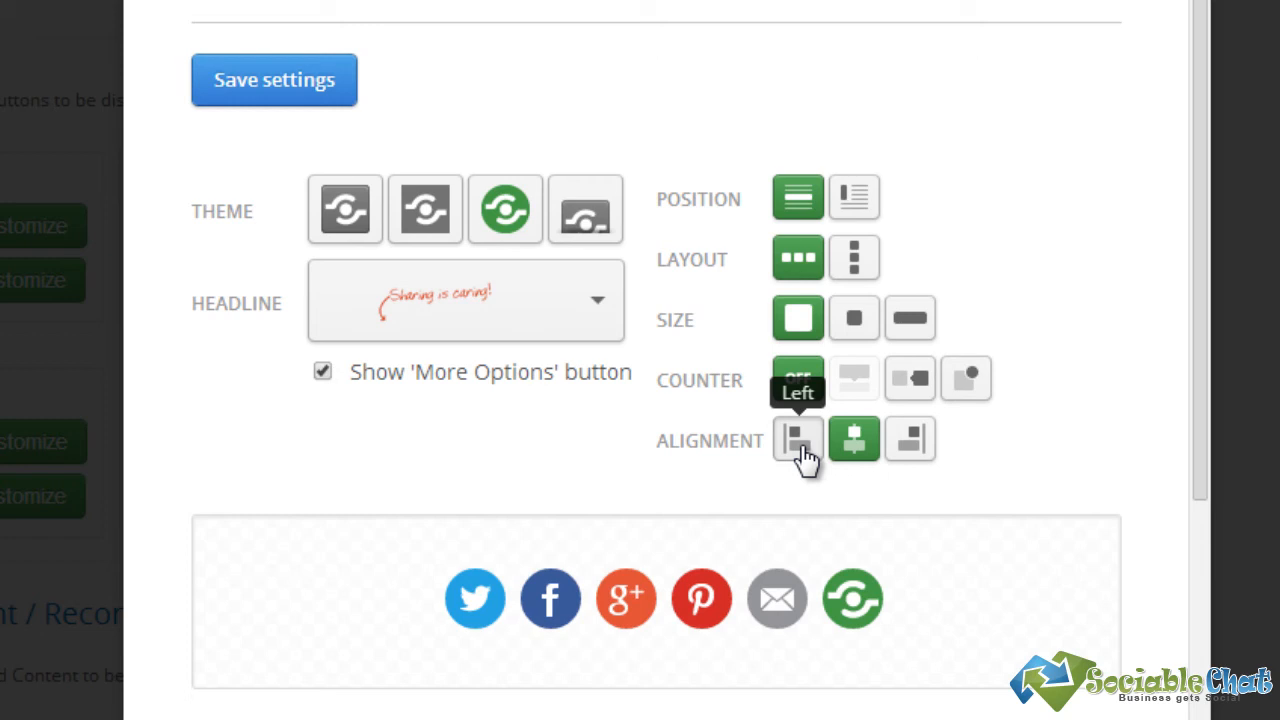
click(797, 440)
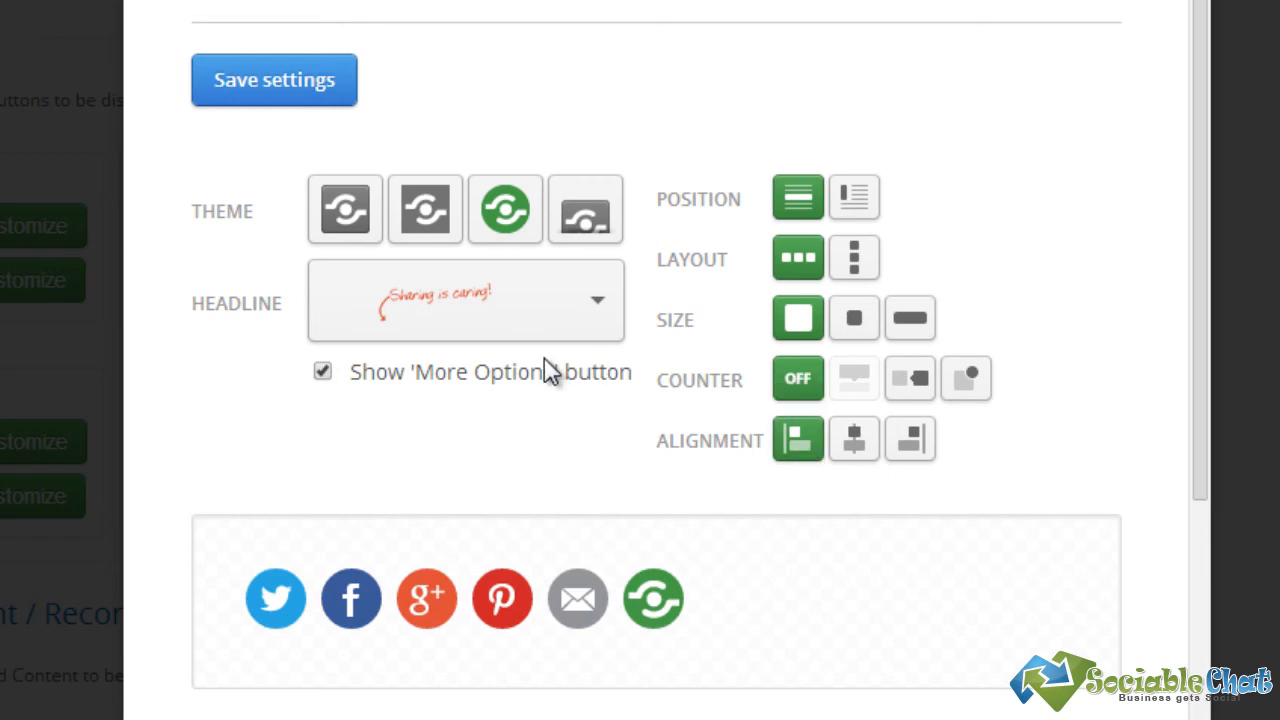
scroll(down, 3)
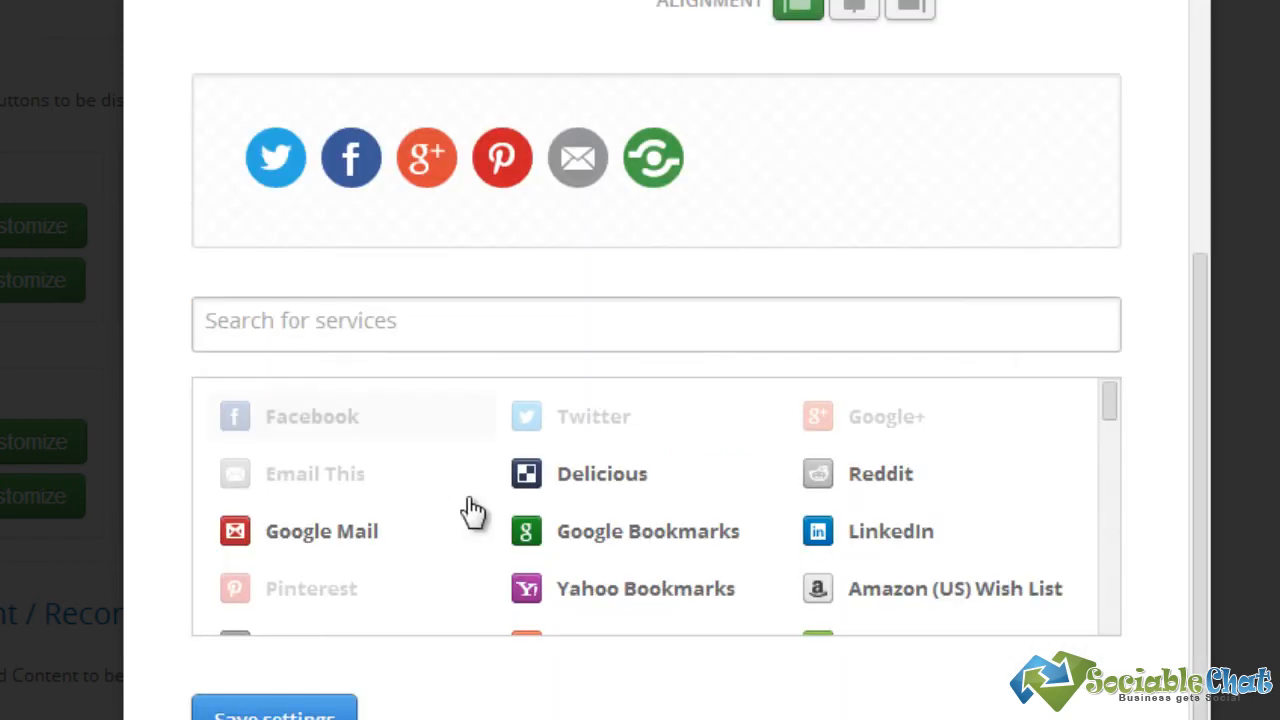
mouse_move(653, 158)
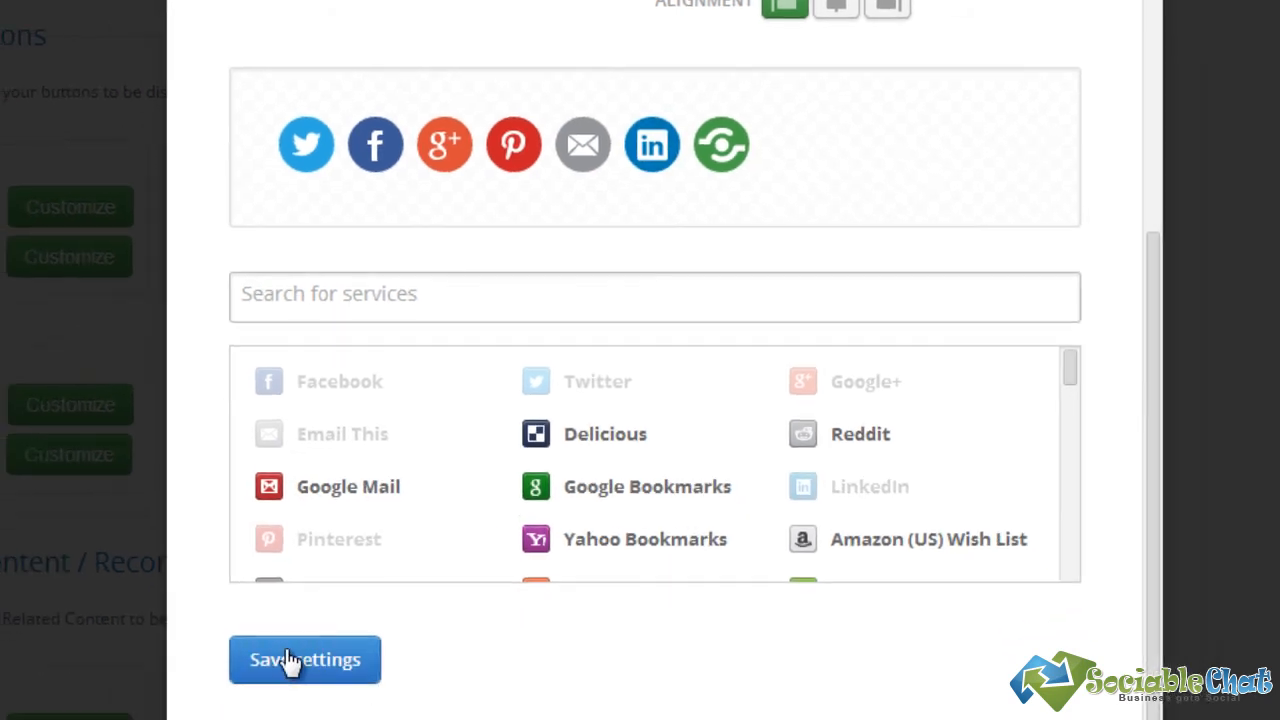
Save the customized share button settings with LinkedIn included
click(305, 659)
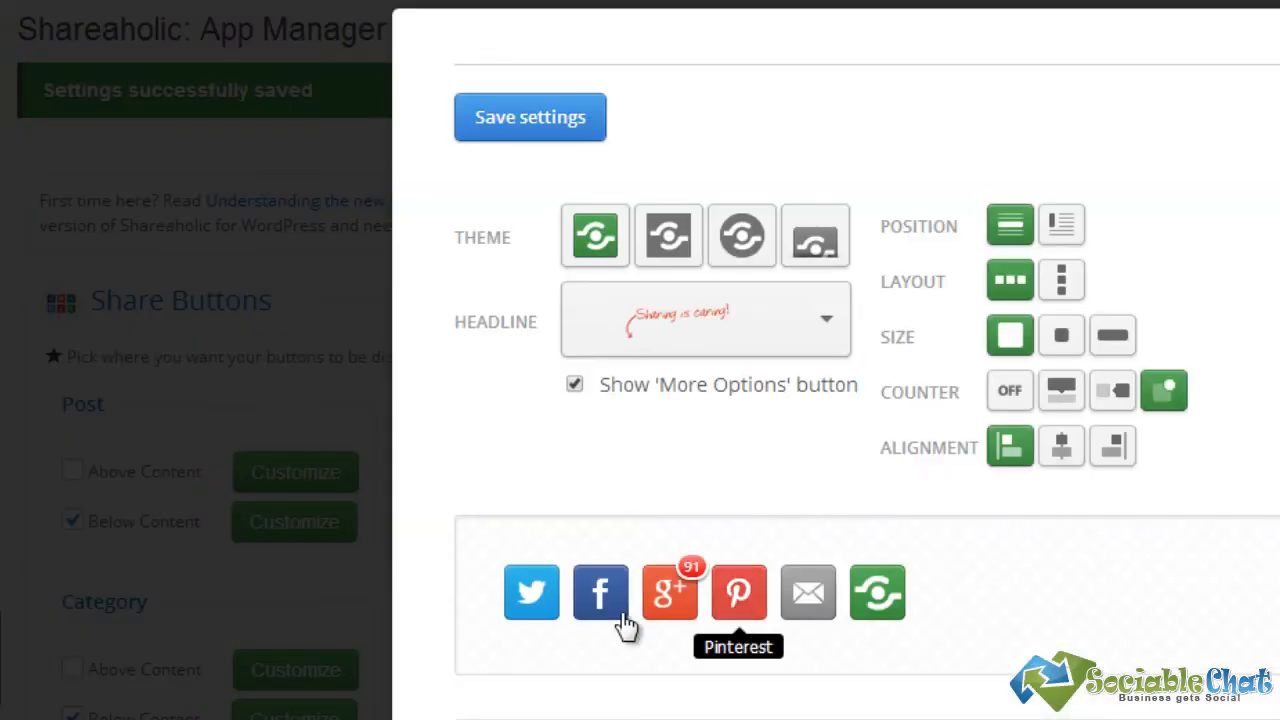
Give another button set the Flat Circle theme with Counter Off and save it
scroll(down, 3)
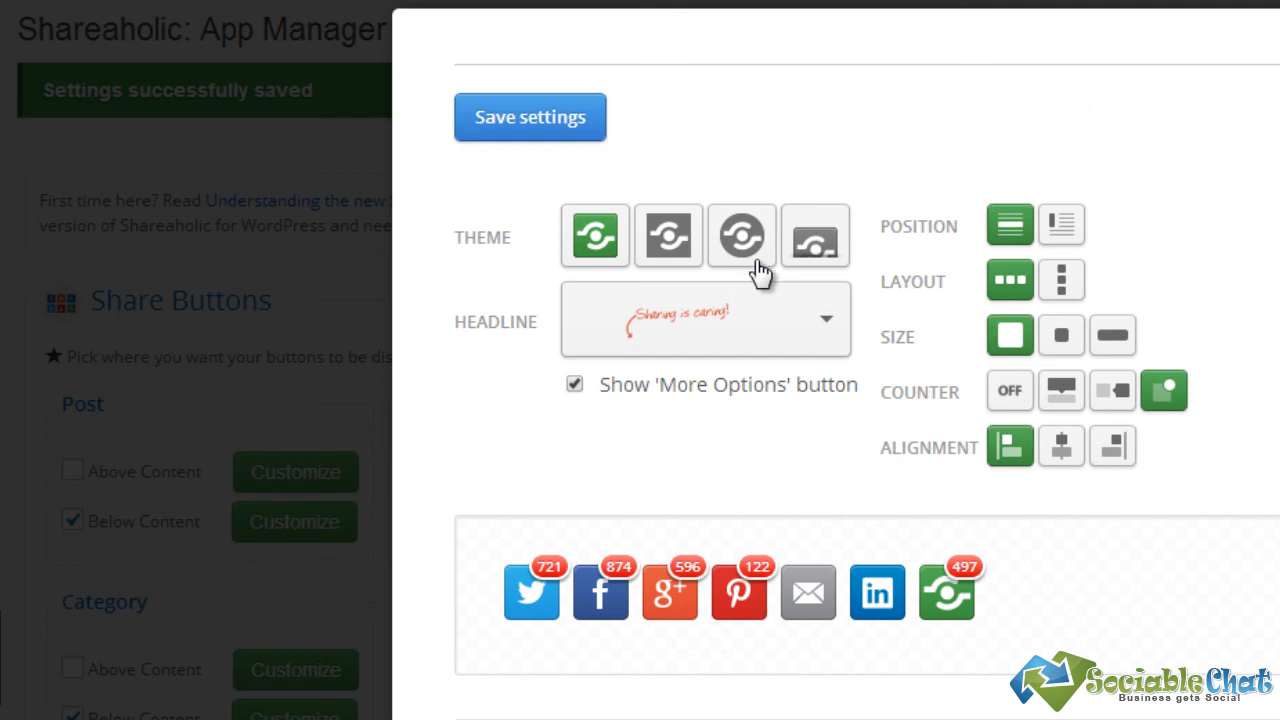
click(741, 235)
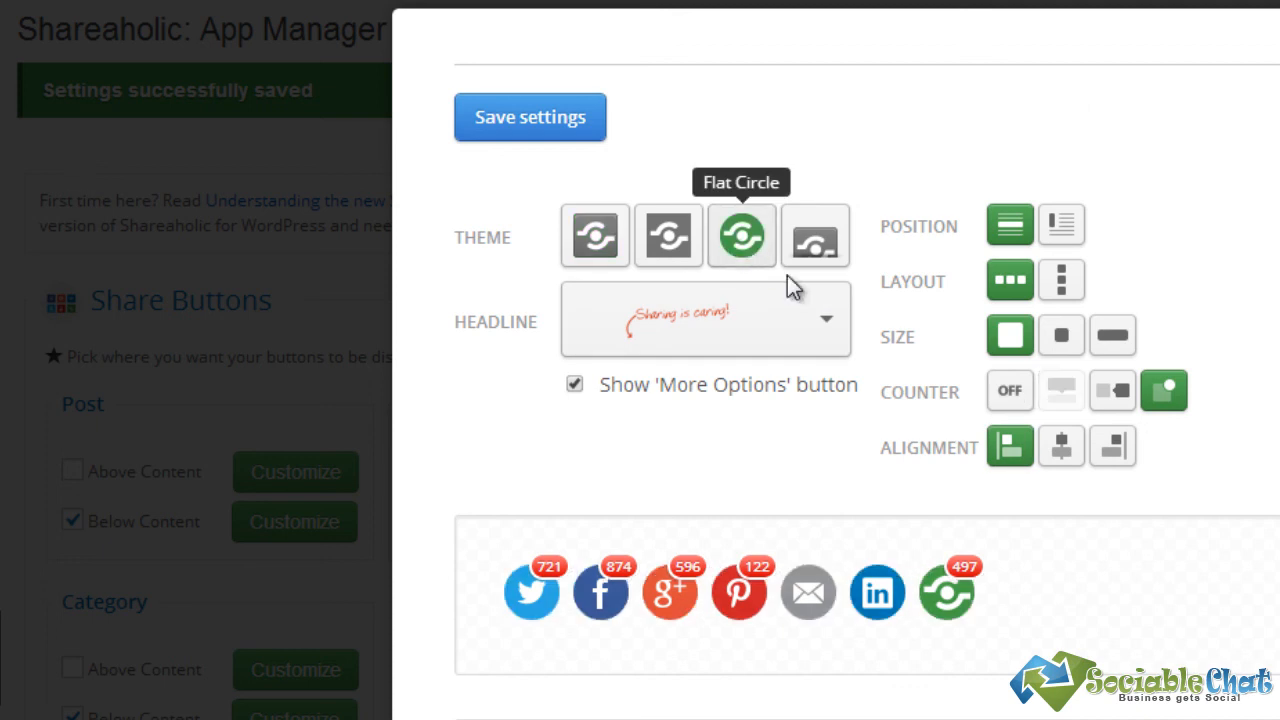
click(1009, 390)
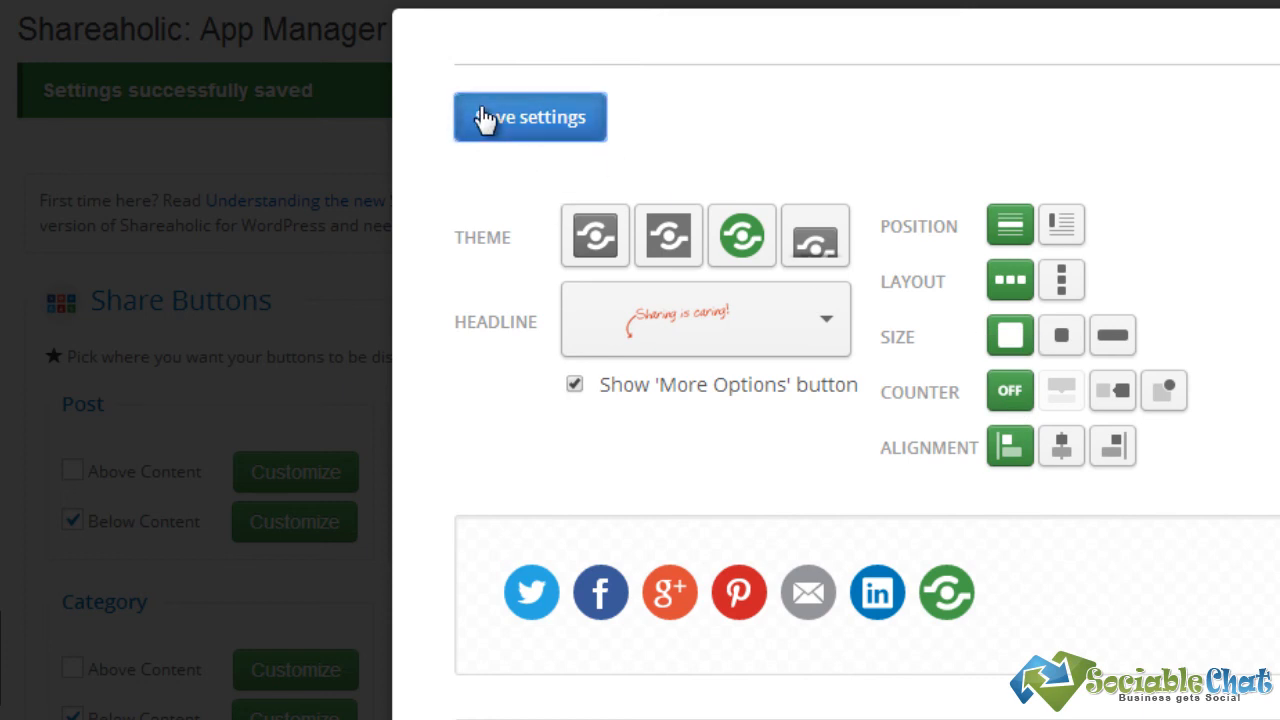
click(530, 117)
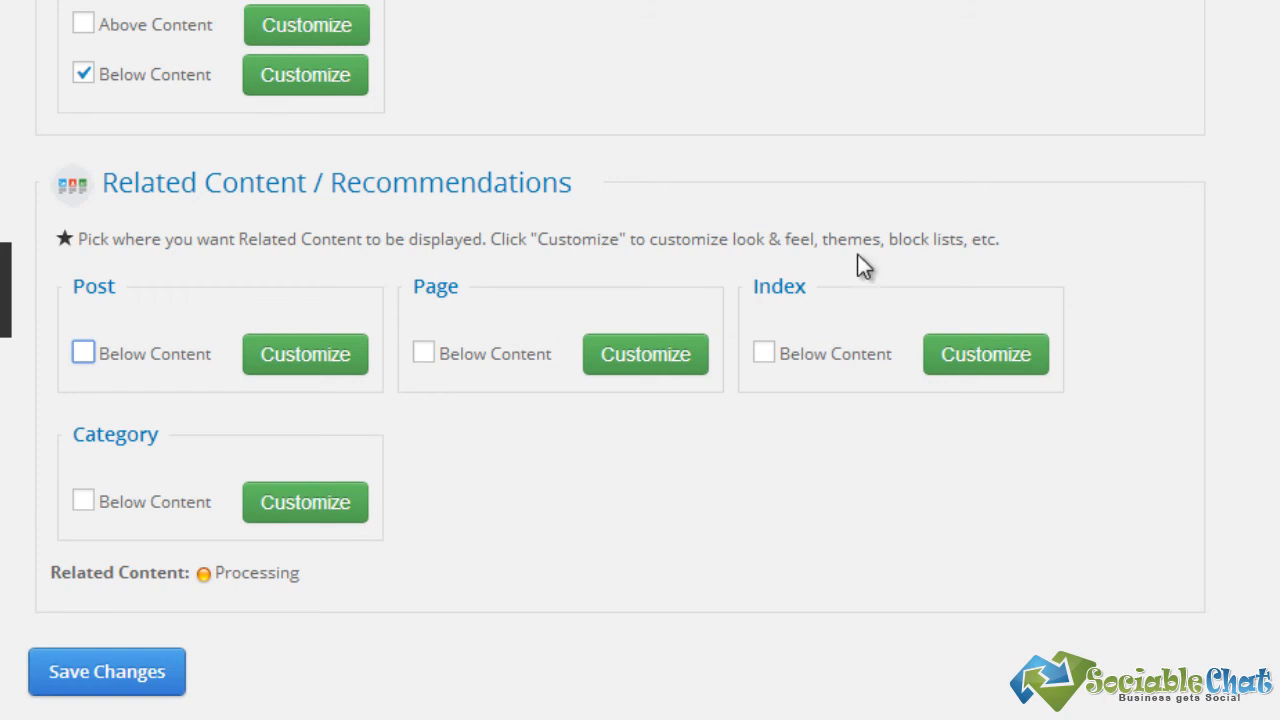
mouse_move(198, 238)
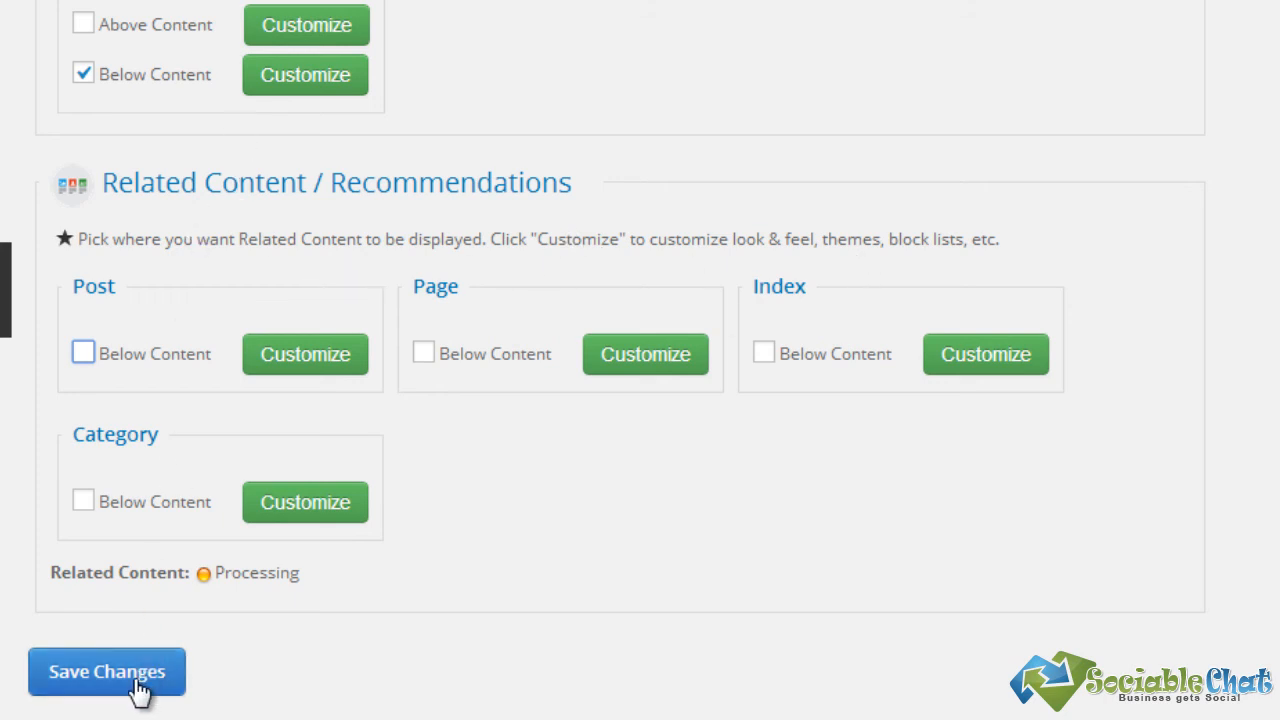
Save the App Manager changes with share buttons placed below post content
click(106, 671)
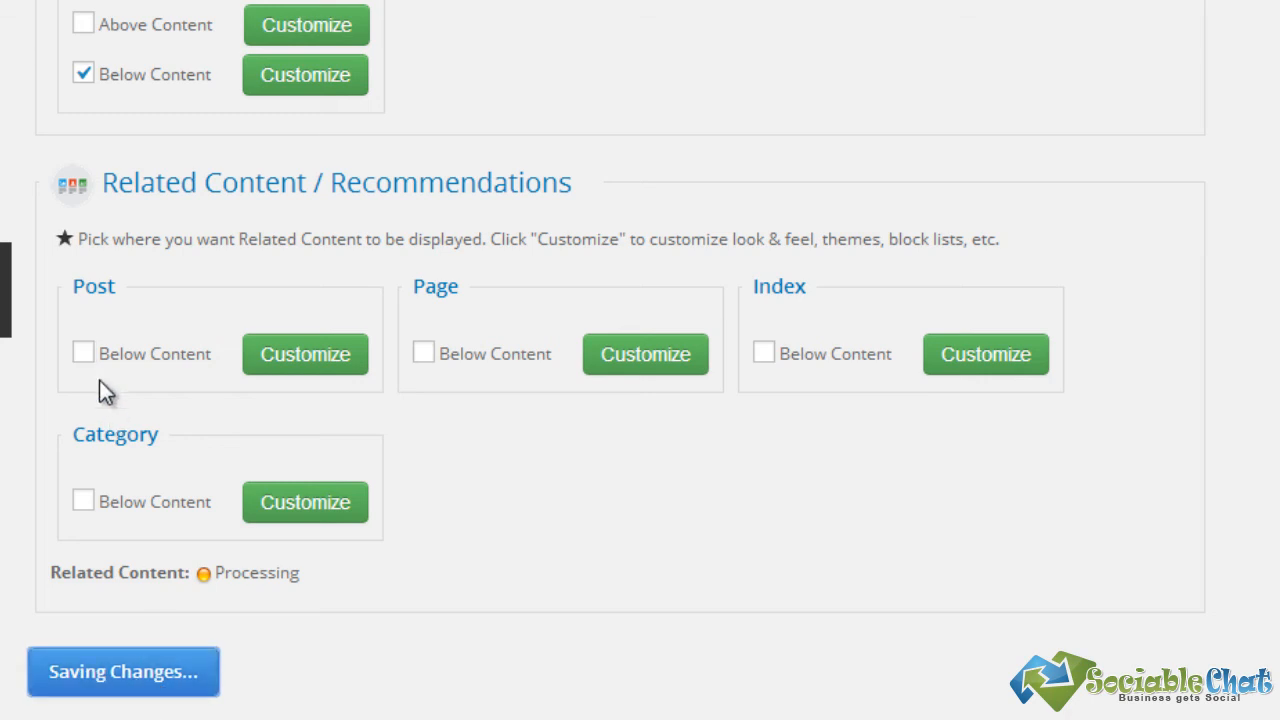
mouse_move(738, 487)
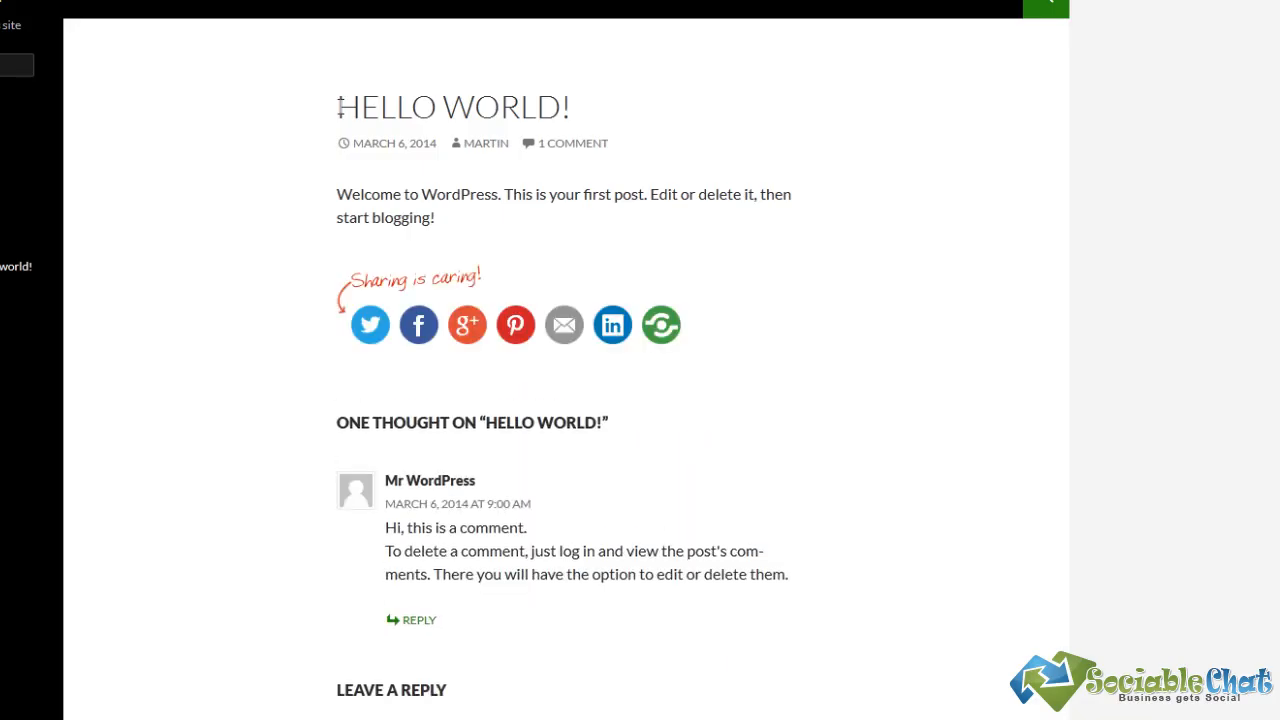
mouse_move(370, 324)
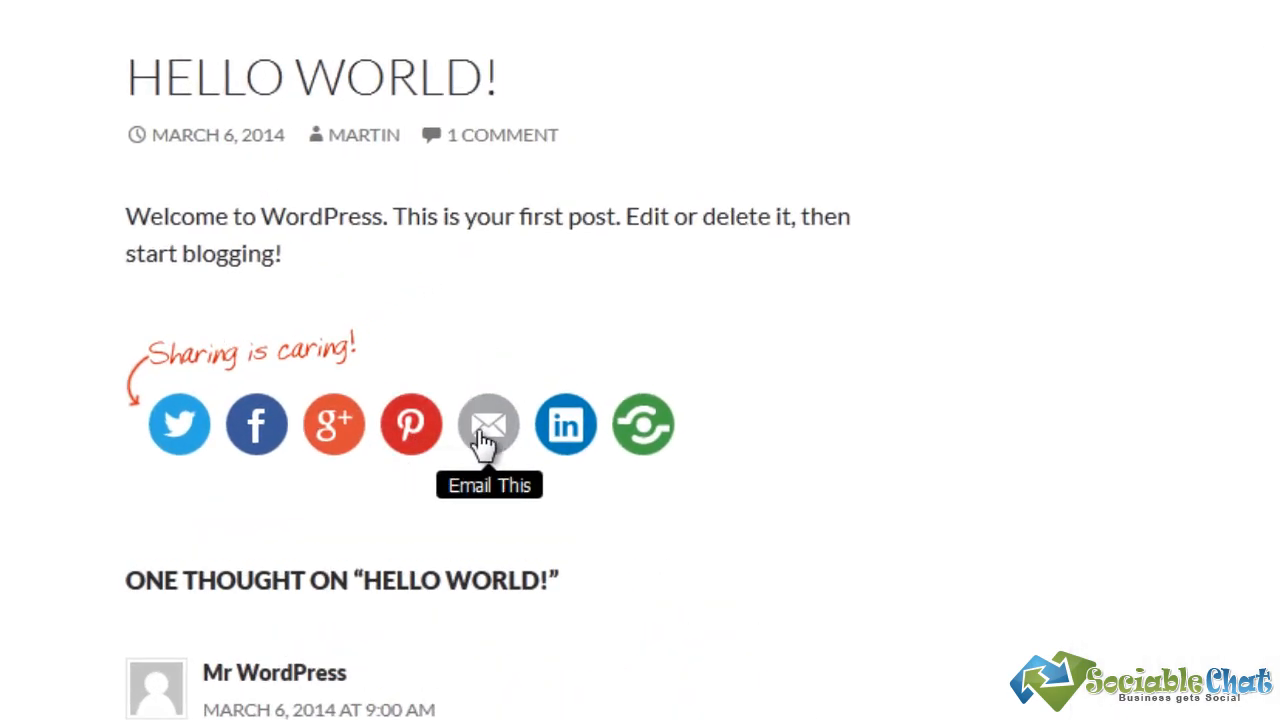
mouse_move(500, 430)
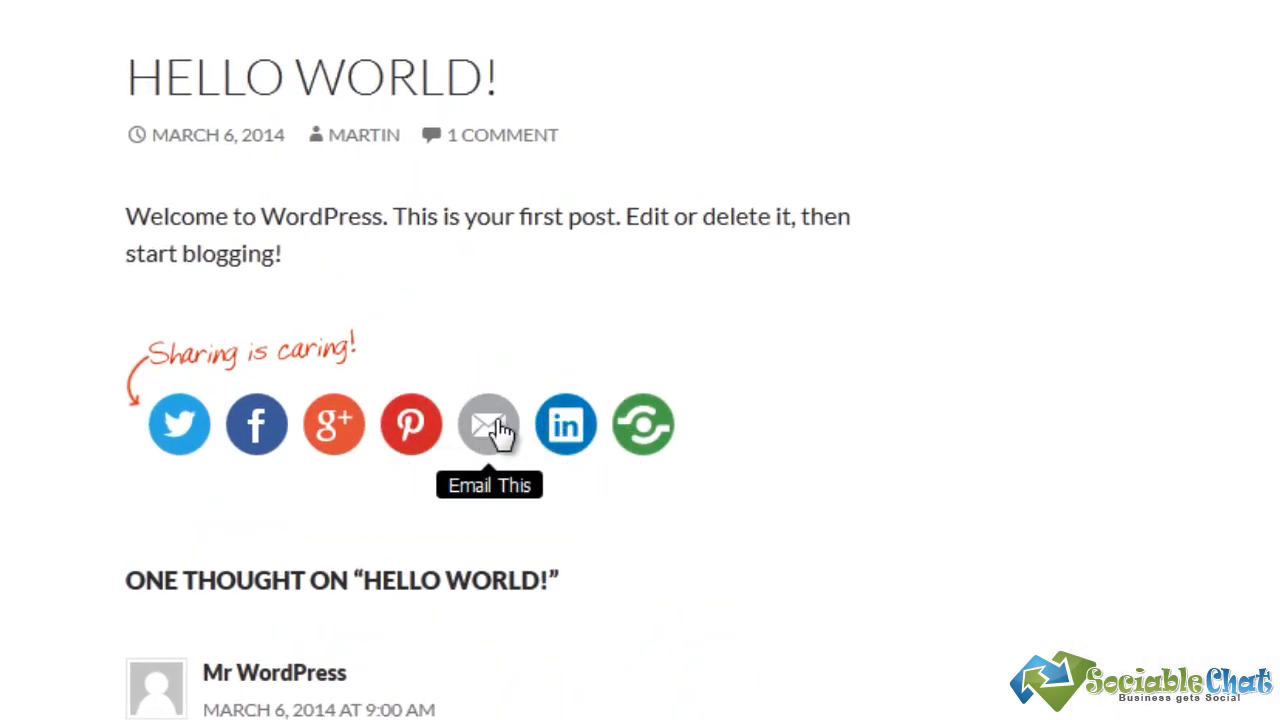
mouse_move(643, 424)
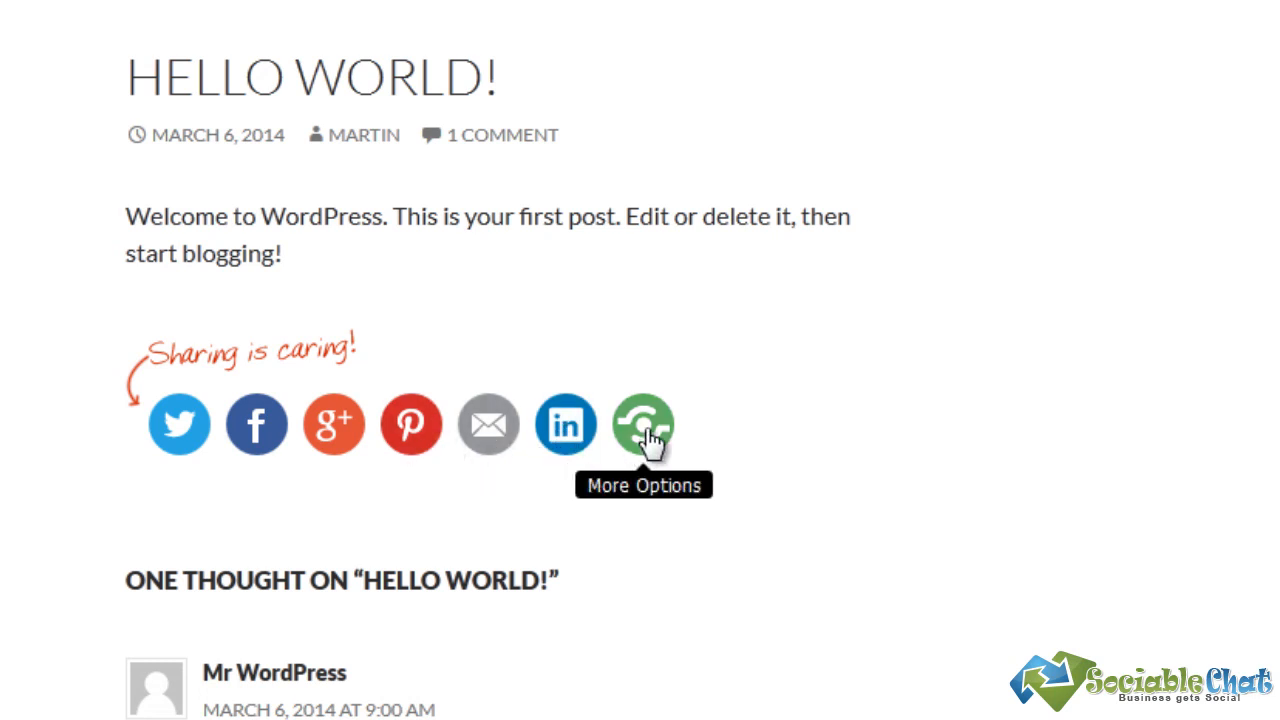
On the Hello World post, open the More Options service chooser, browse it, and close it
click(643, 424)
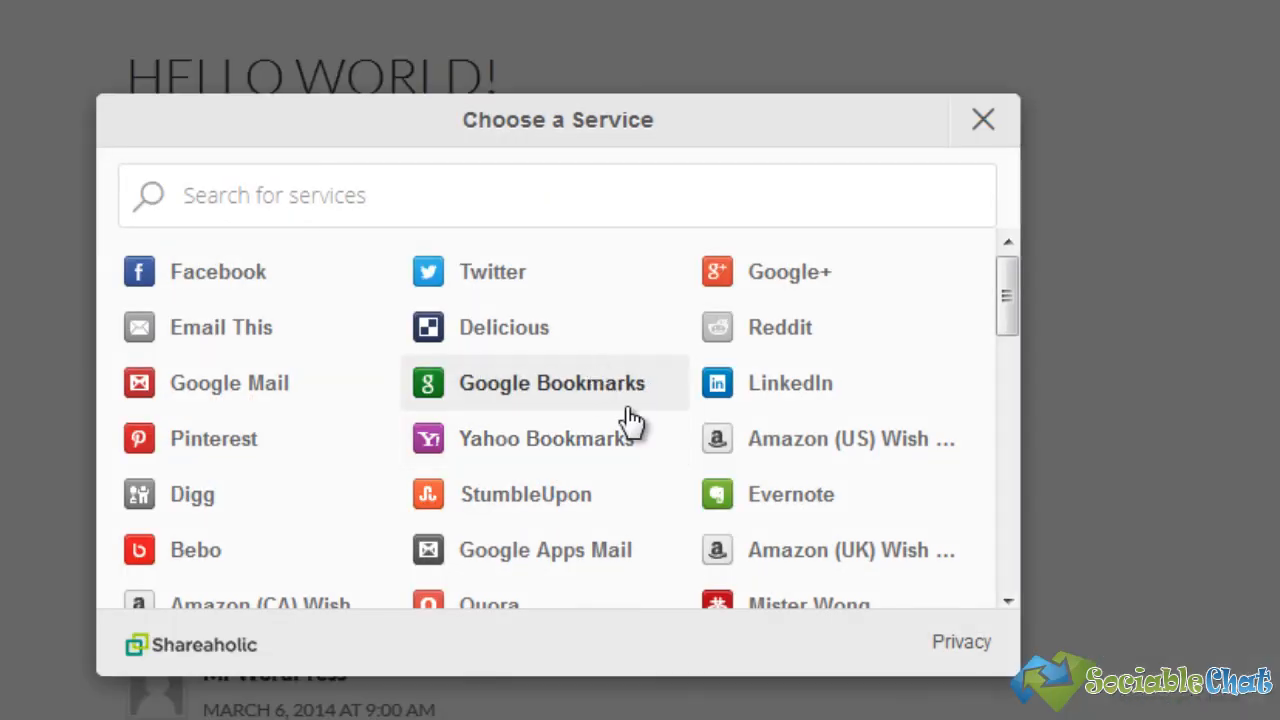
scroll(down, 3)
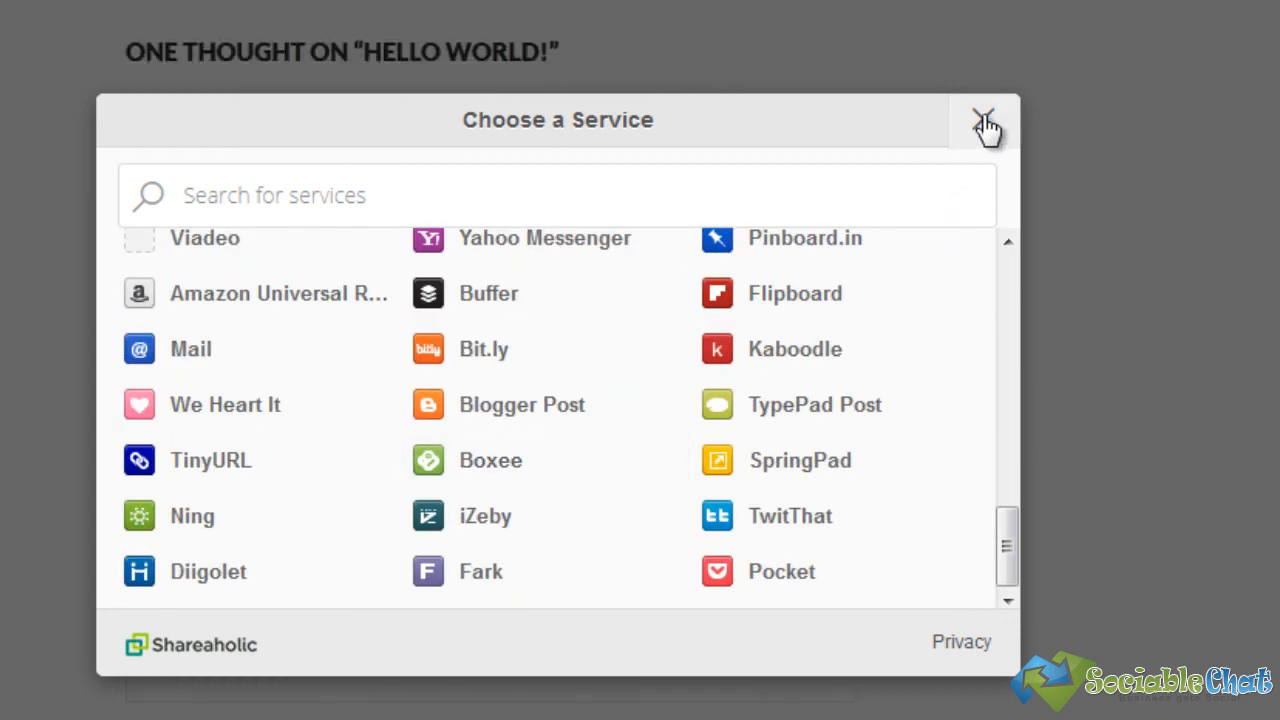
click(986, 120)
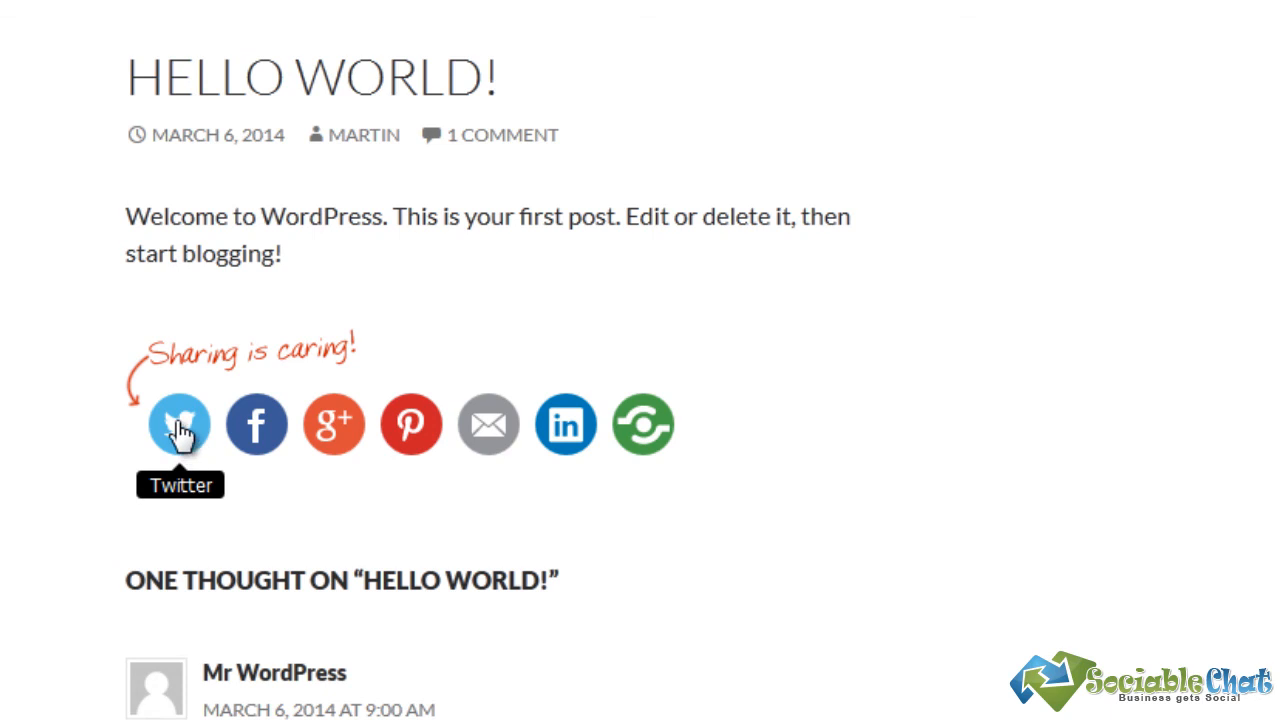
click(179, 424)
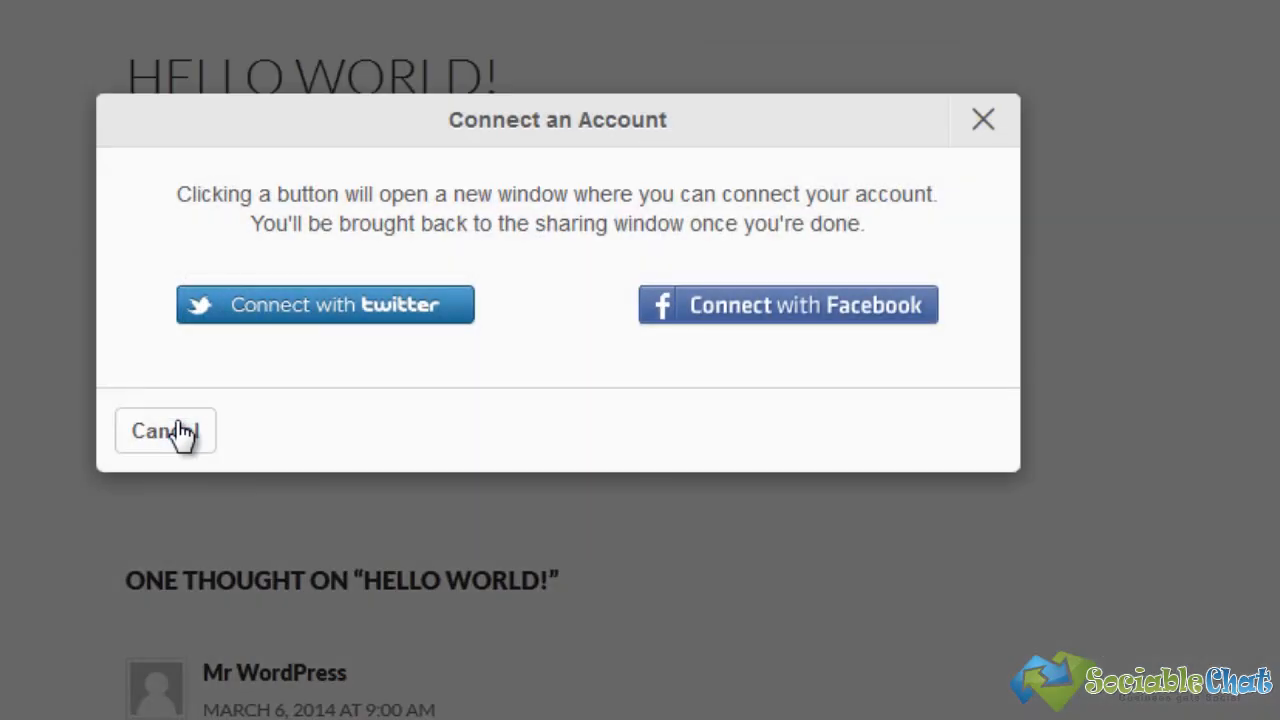
mouse_move(324, 305)
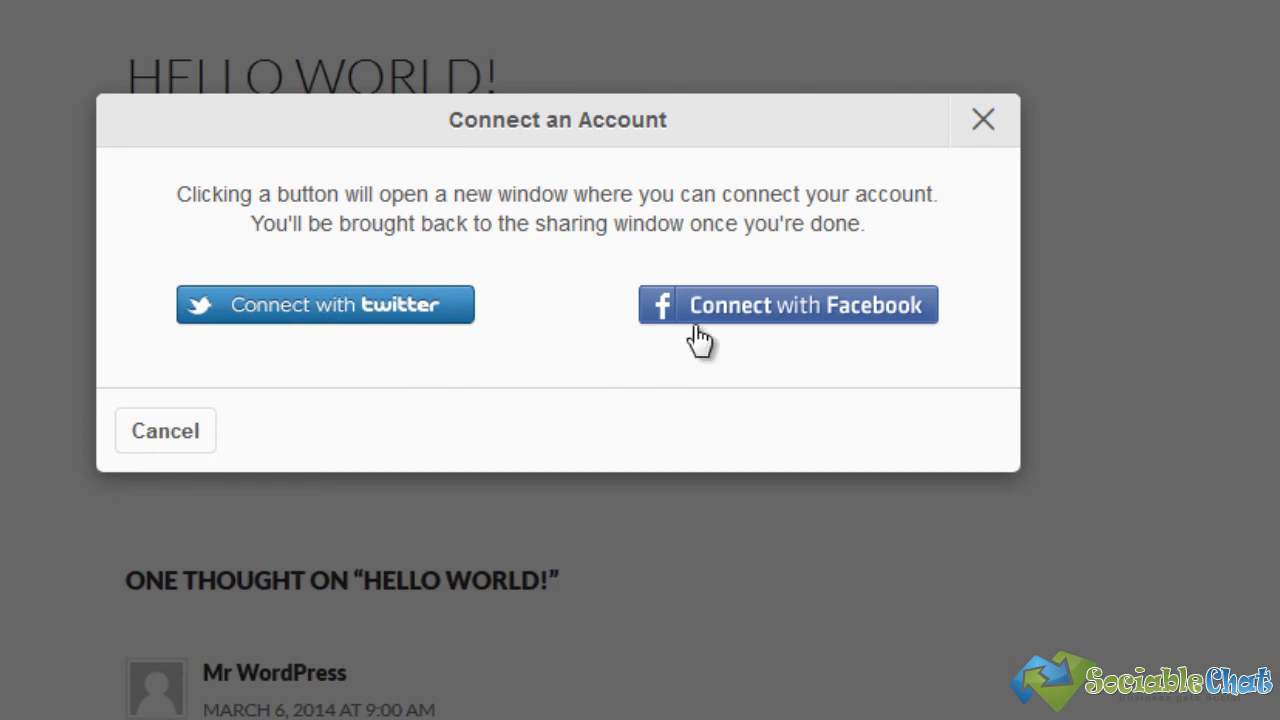
mouse_move(910, 186)
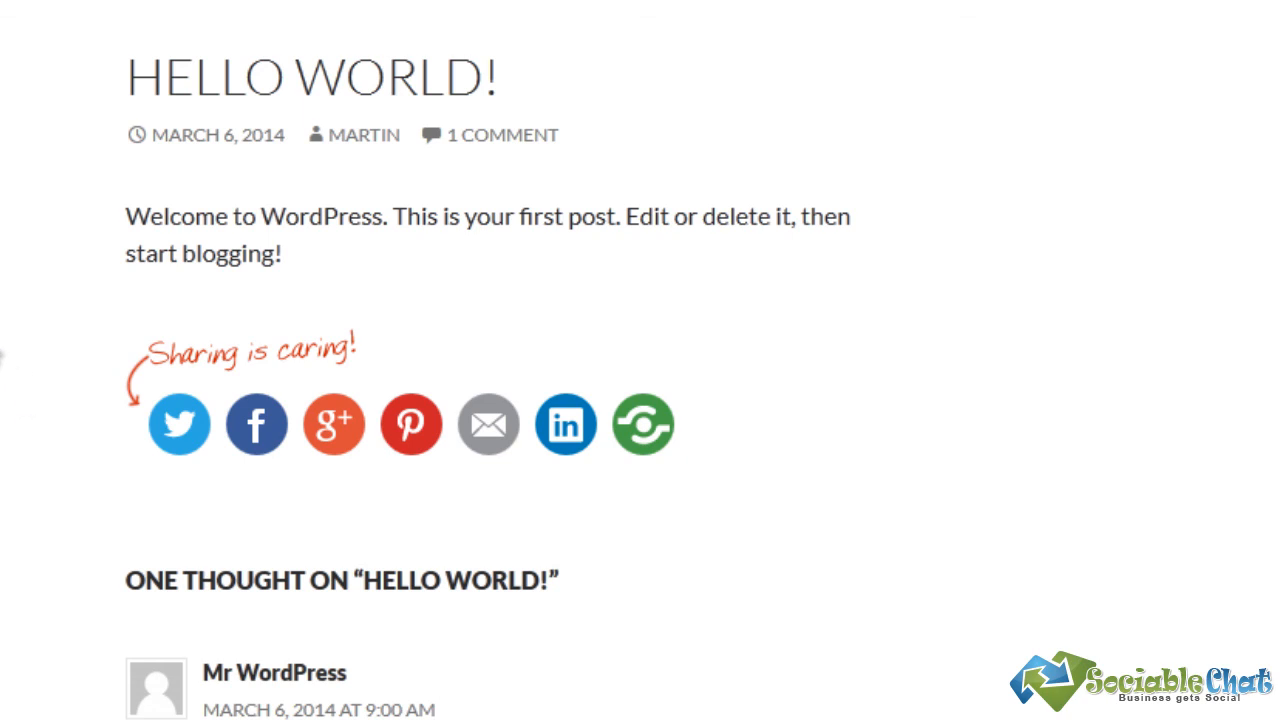
mouse_move(28, 495)
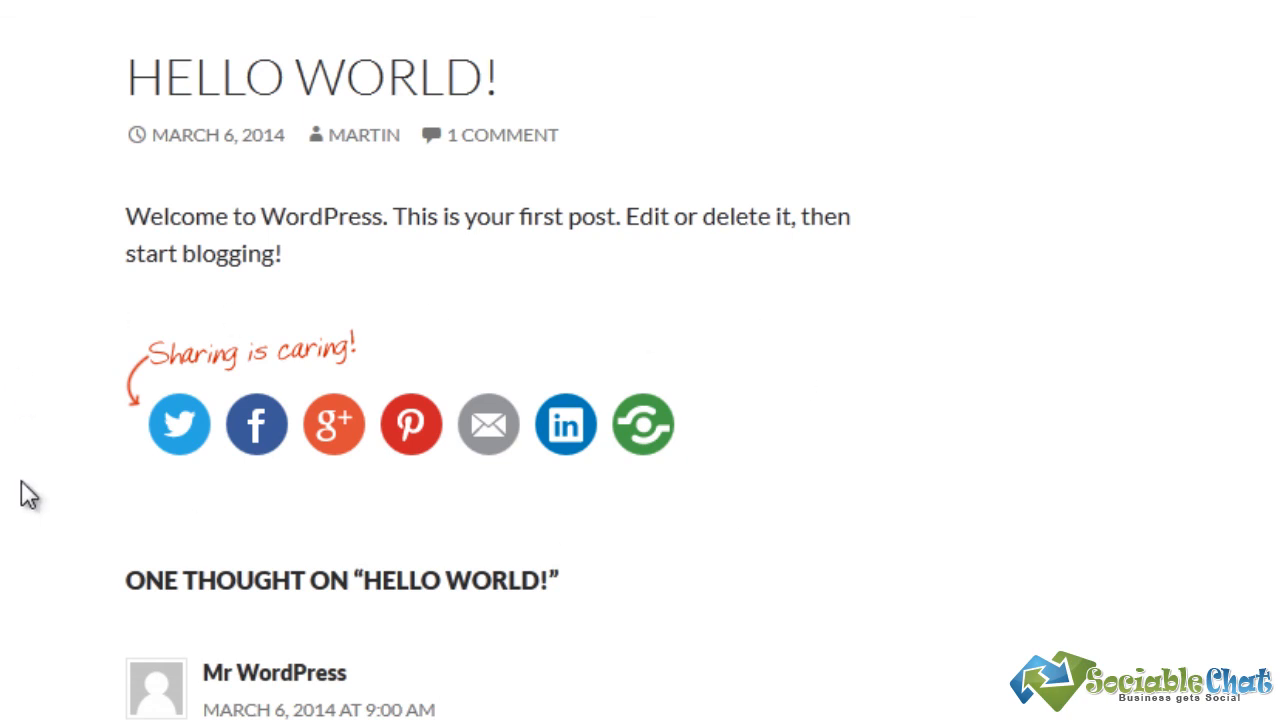
mouse_move(55, 82)
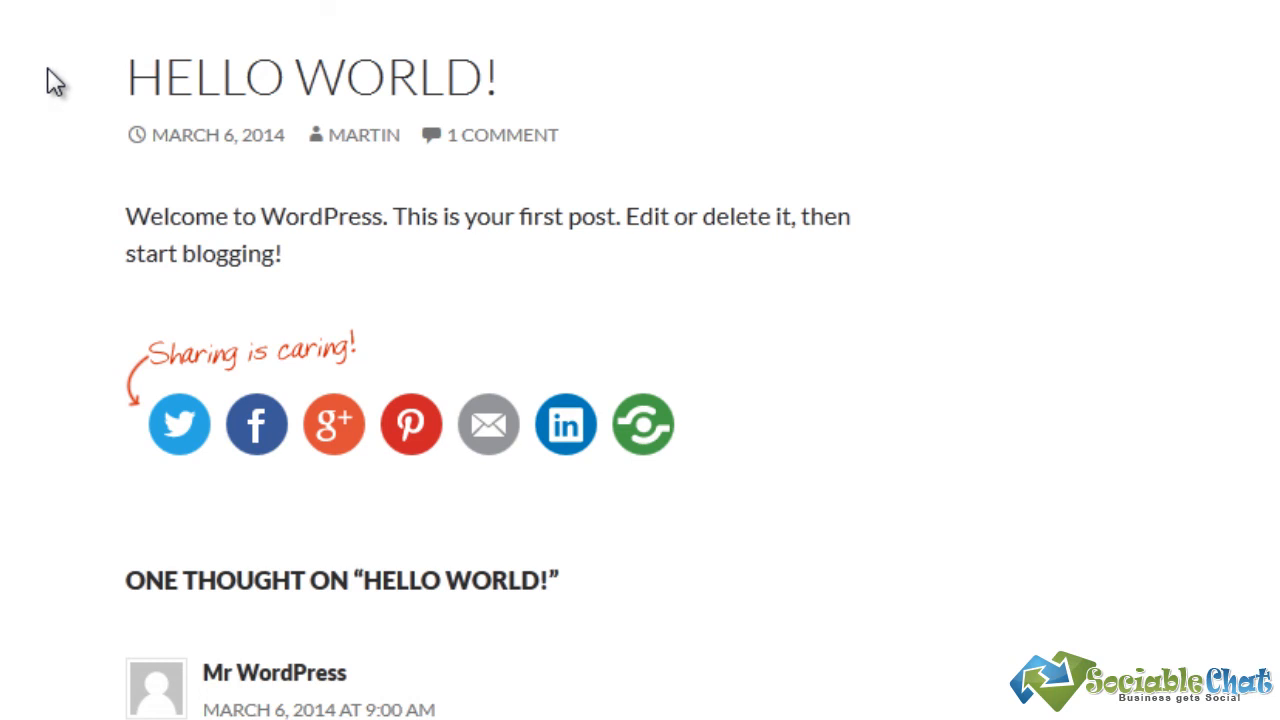